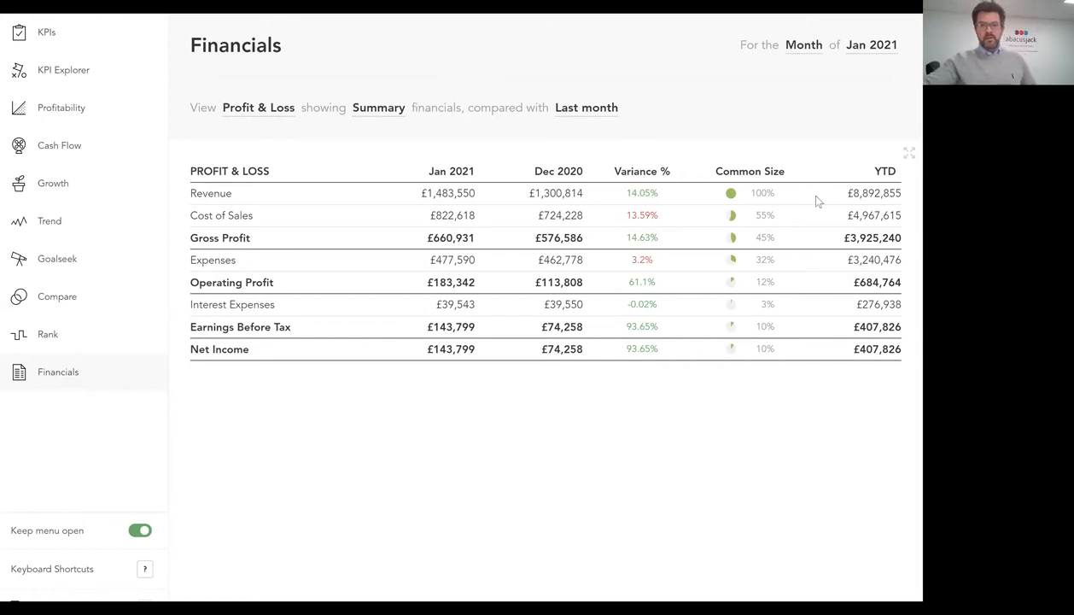
pyautogui.moveTo(852, 404)
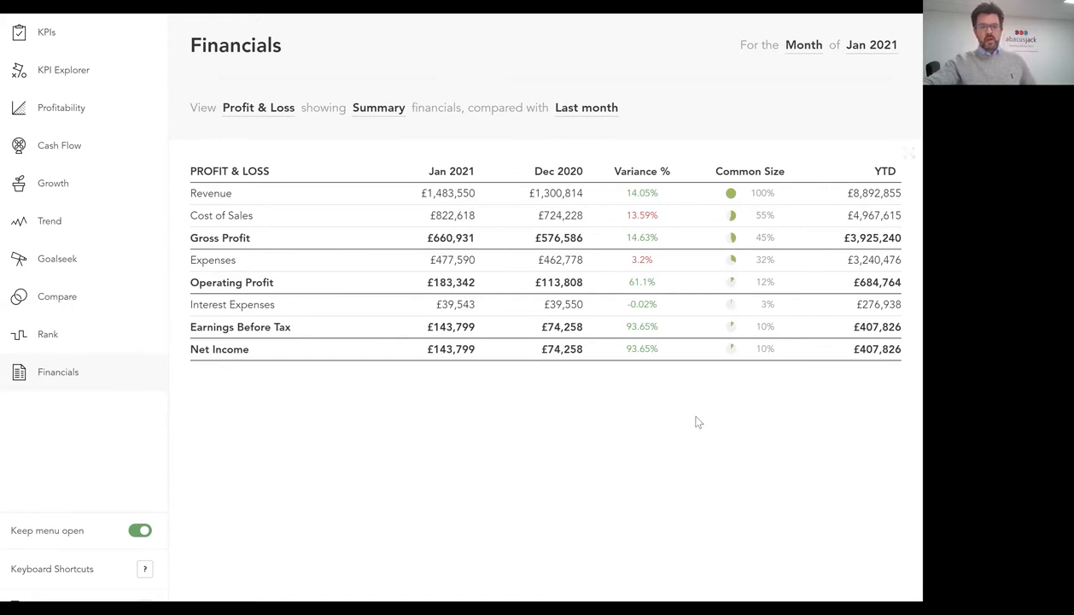
pyautogui.moveTo(366, 356)
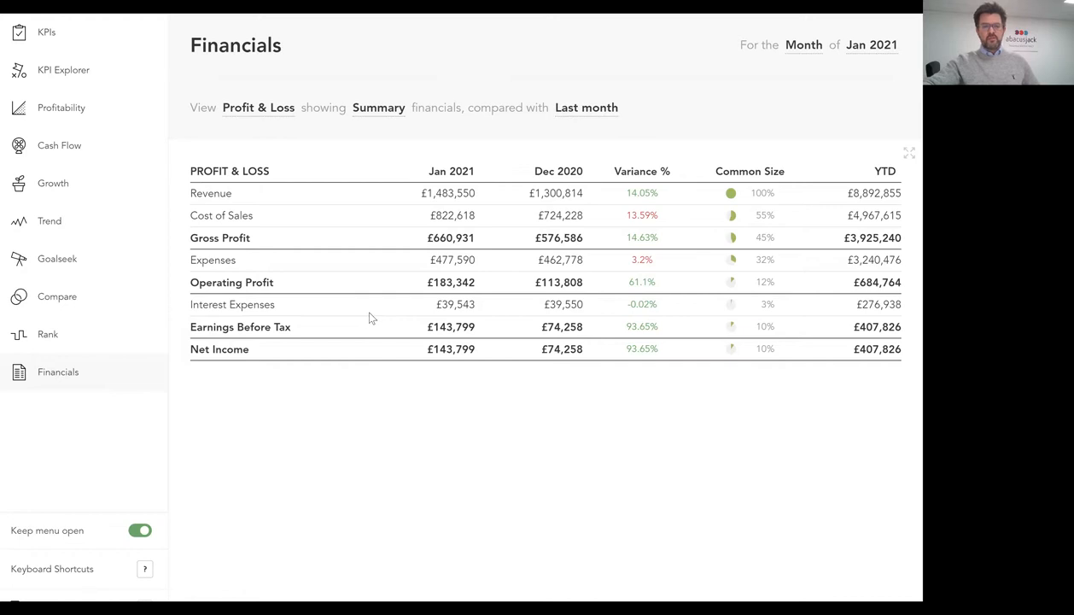
pyautogui.moveTo(384, 280)
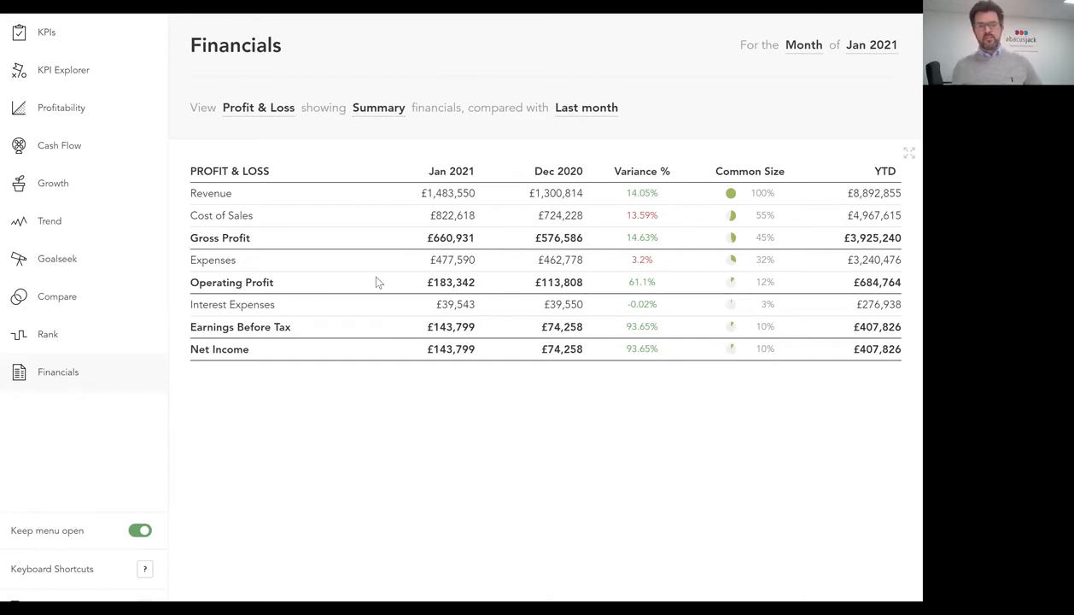
pyautogui.moveTo(323, 216)
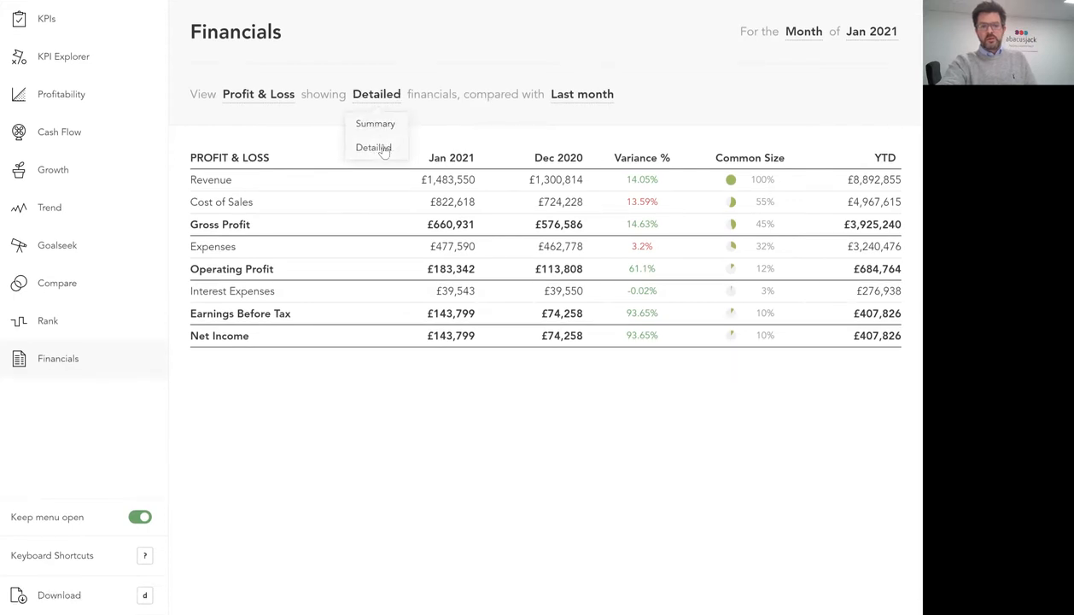
# Step: Keep the Detailed view and scroll through the January 2021 P&L expense lines
pyautogui.click(373, 146)
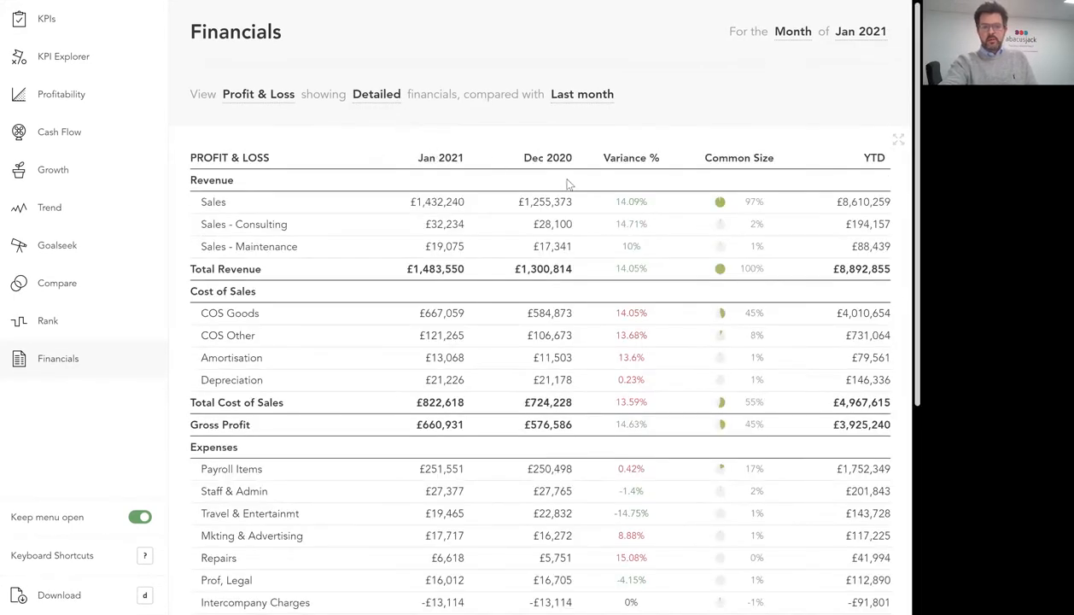
pyautogui.moveTo(419, 289)
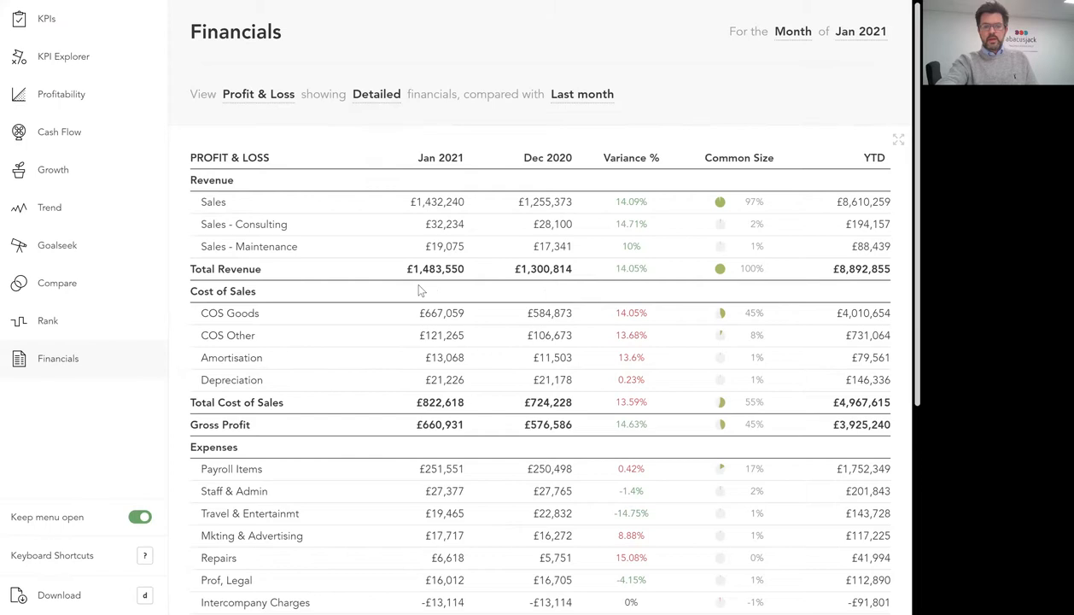
pyautogui.moveTo(904, 233)
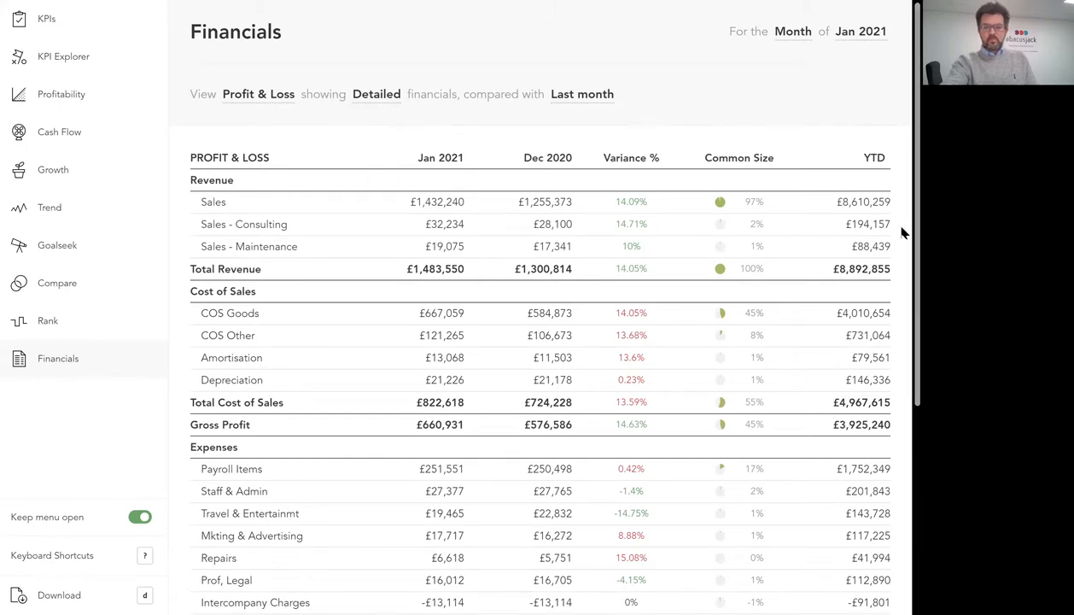
pyautogui.scroll(-3)
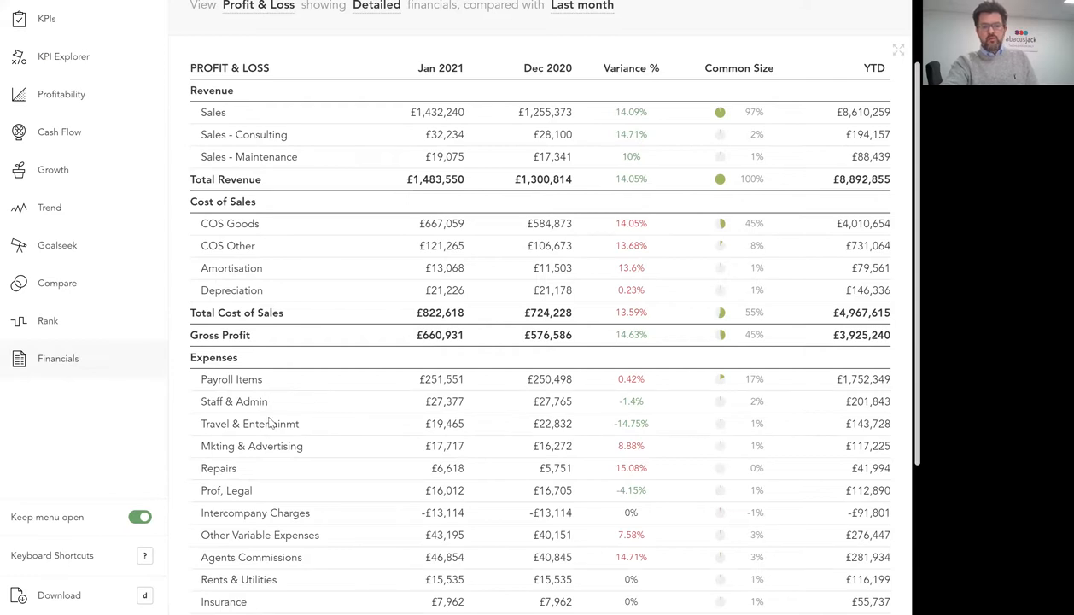
pyautogui.moveTo(308, 420)
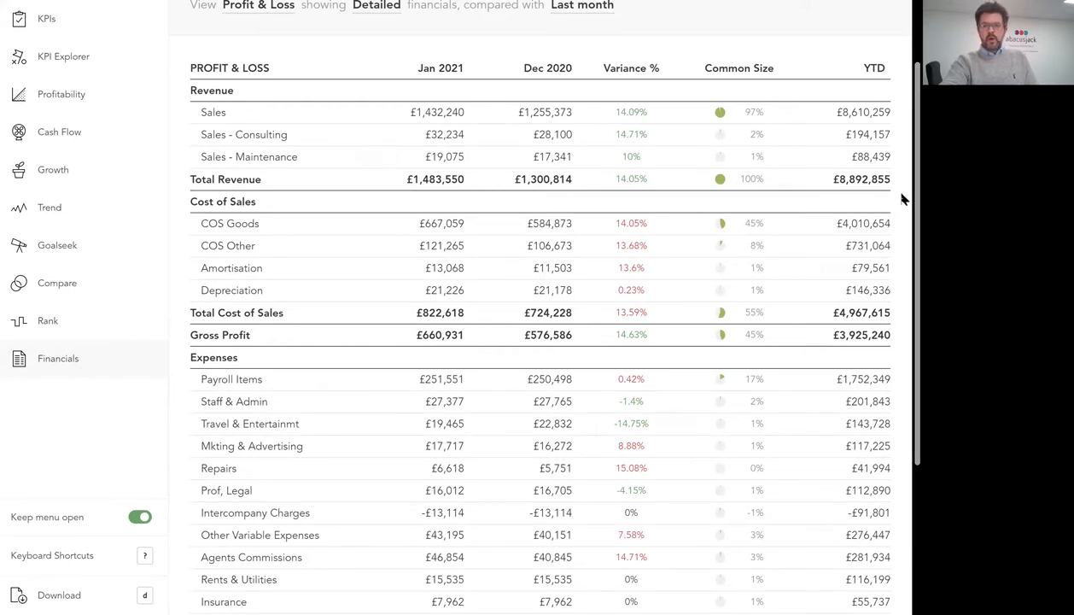
pyautogui.rightClick(901, 167)
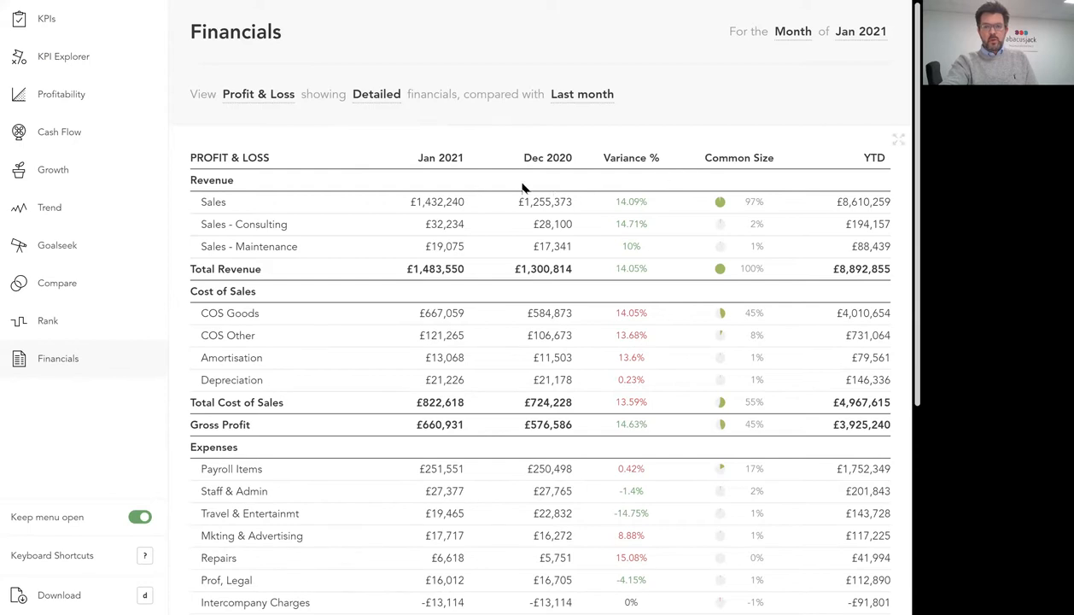
pyautogui.moveTo(564, 181)
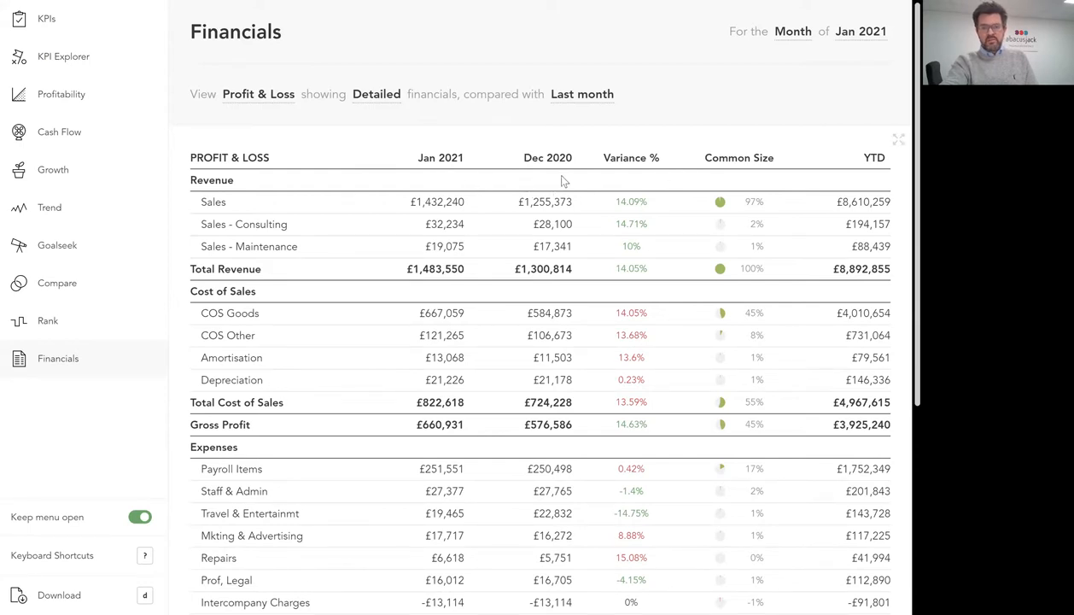
# Step: Switch the detailed P&L to Quarter, showing Q3 20/21 against Q2 2020/2021
pyautogui.click(792, 31)
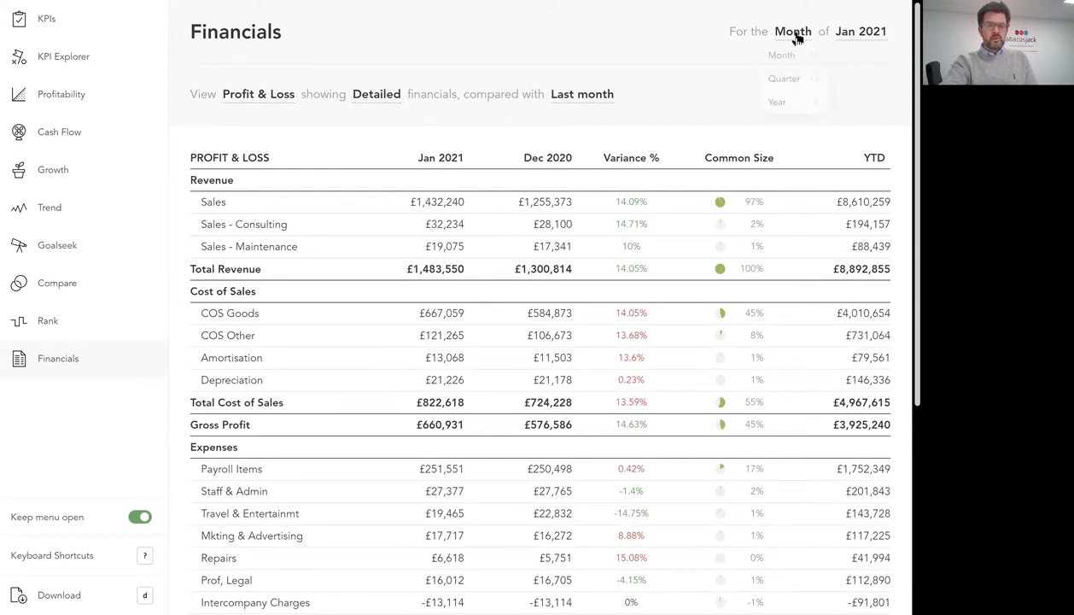
pyautogui.click(792, 31)
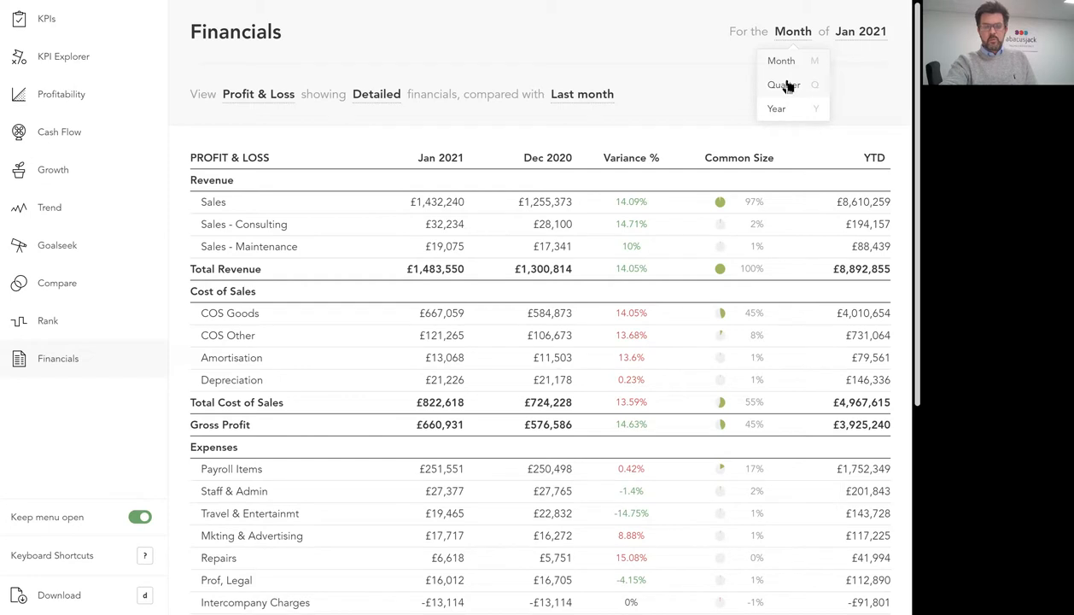
pyautogui.click(783, 84)
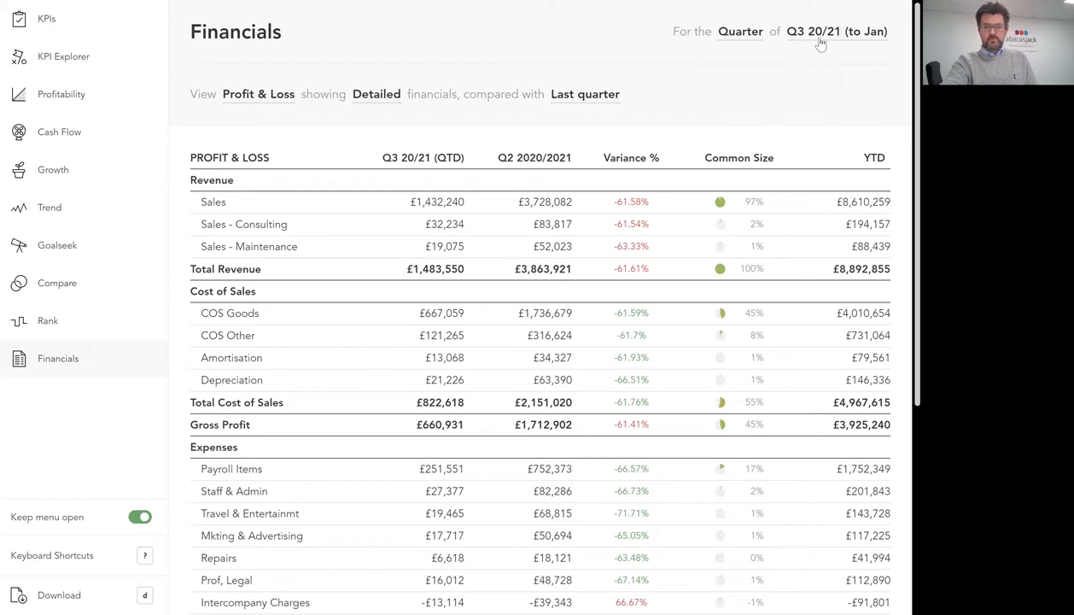
pyautogui.click(837, 31)
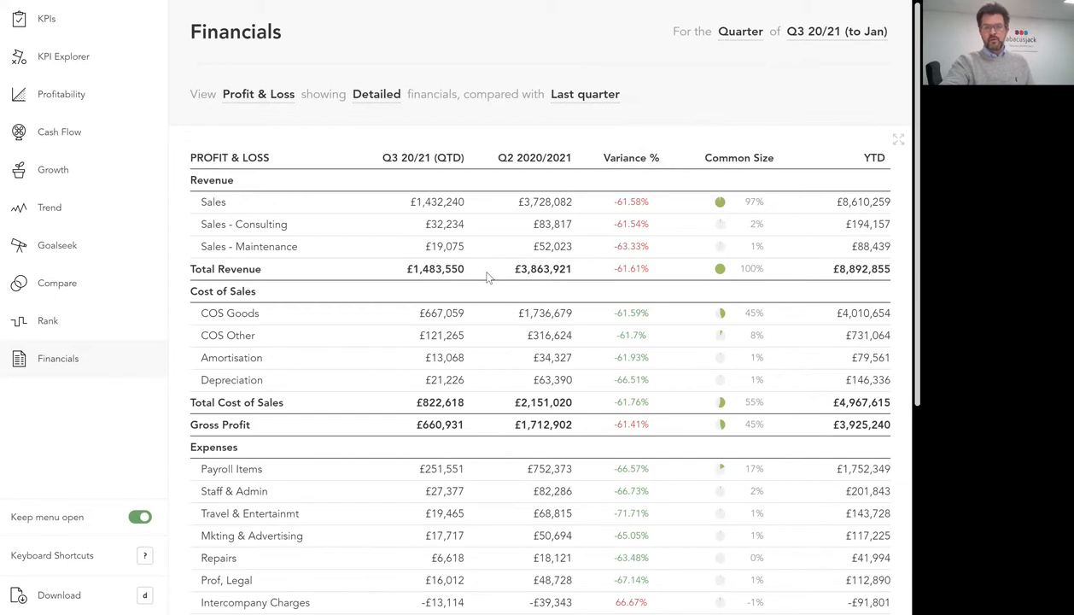
pyautogui.moveTo(361, 282)
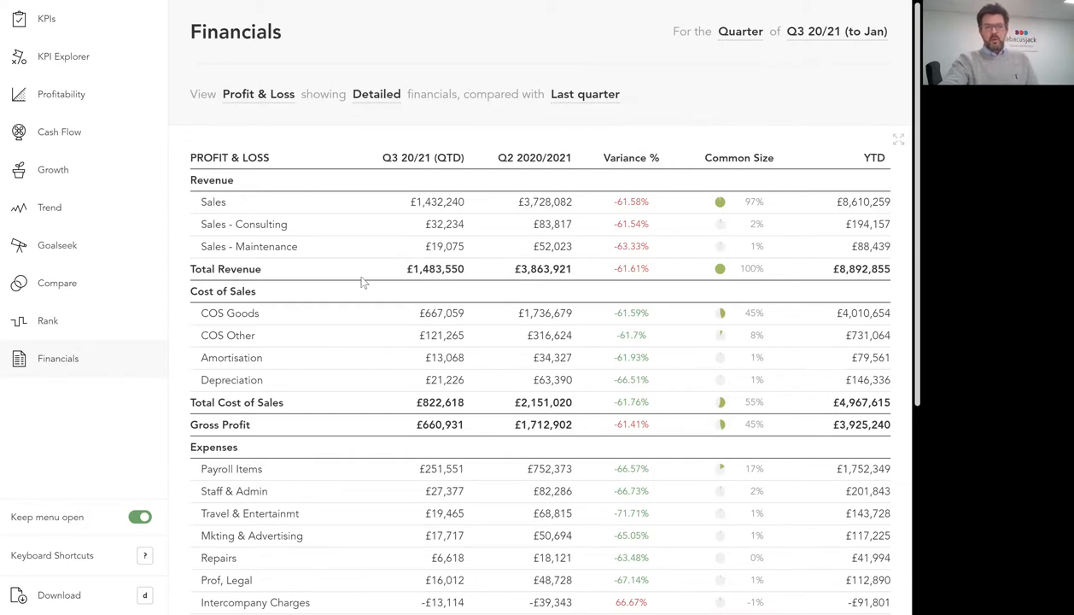
pyautogui.moveTo(307, 281)
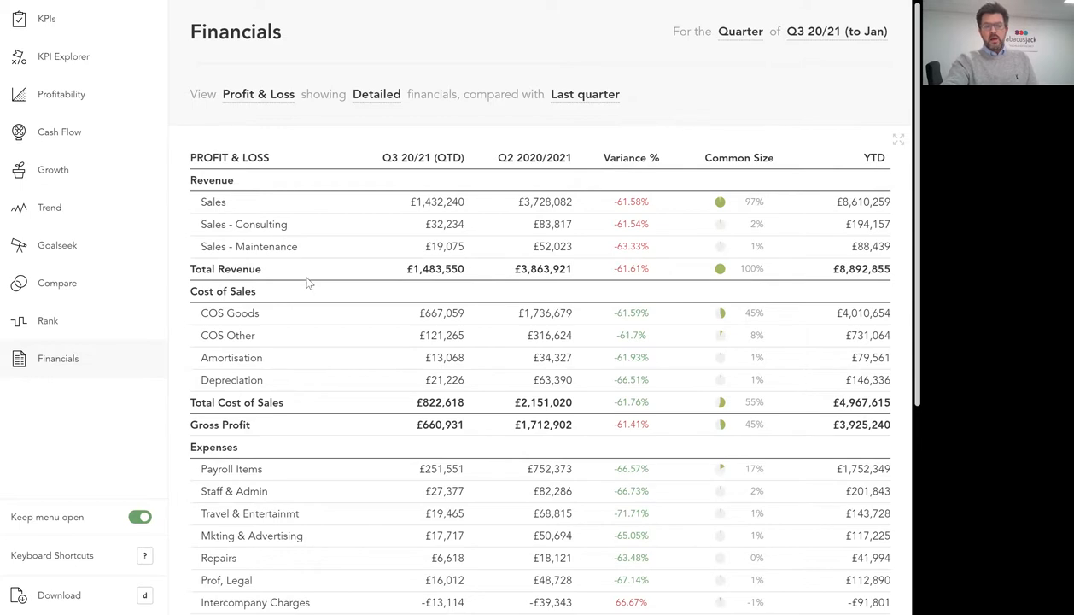
pyautogui.moveTo(266, 280)
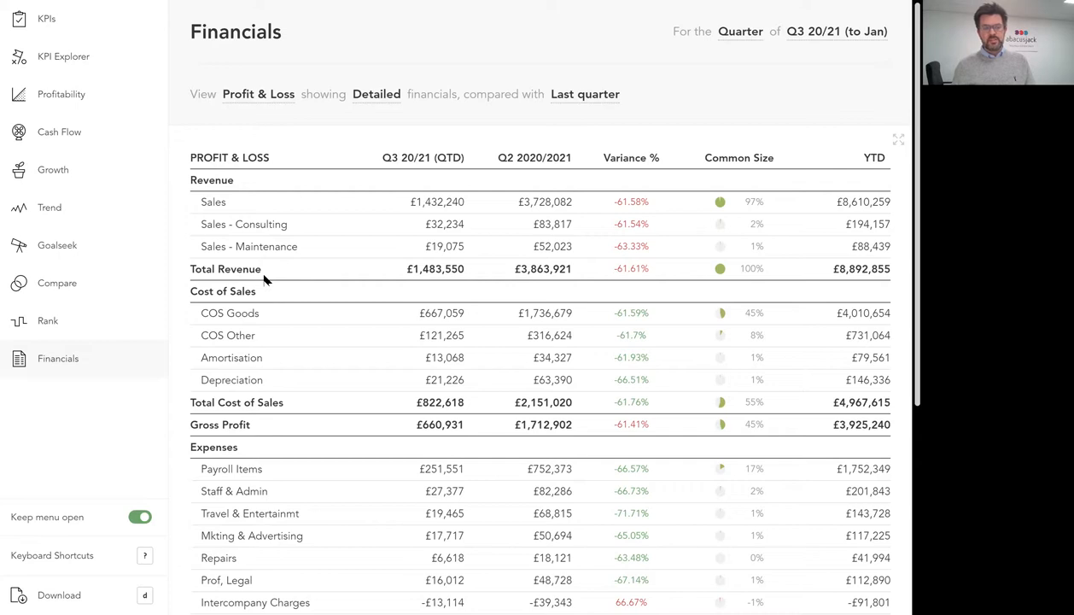
pyautogui.moveTo(74, 259)
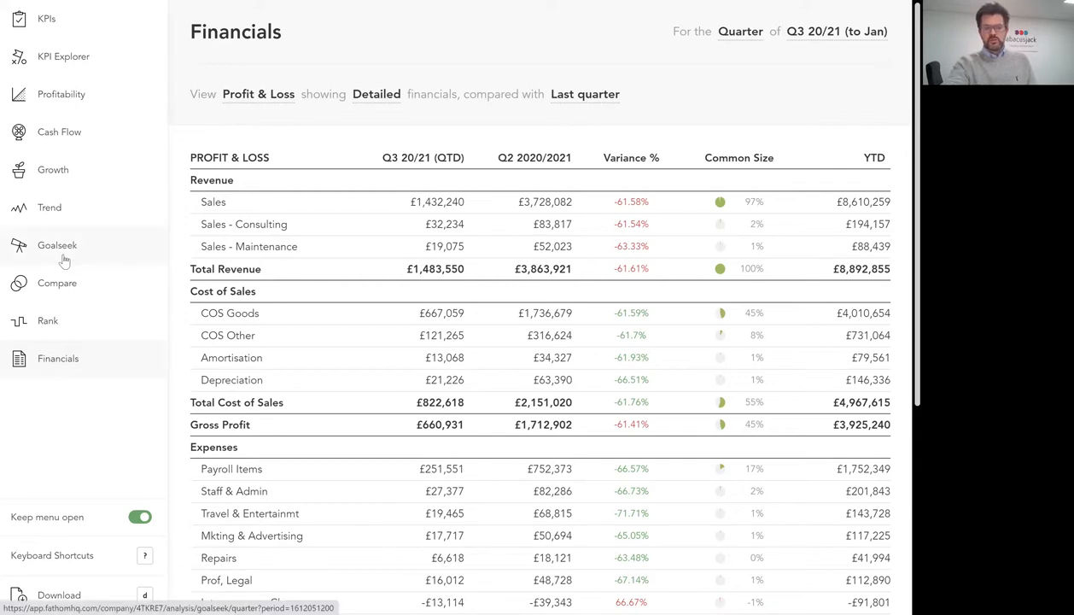
# Step: Open Goalseek for Profitability Ratio (12.36% to 15%) and expand the target metric list
pyautogui.click(57, 245)
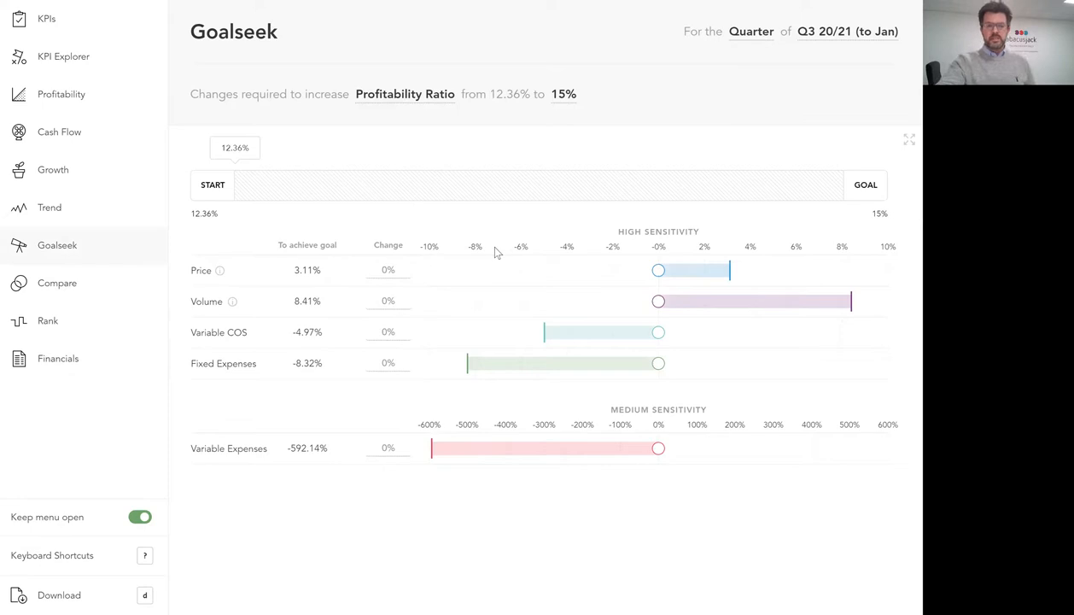
pyautogui.moveTo(445, 235)
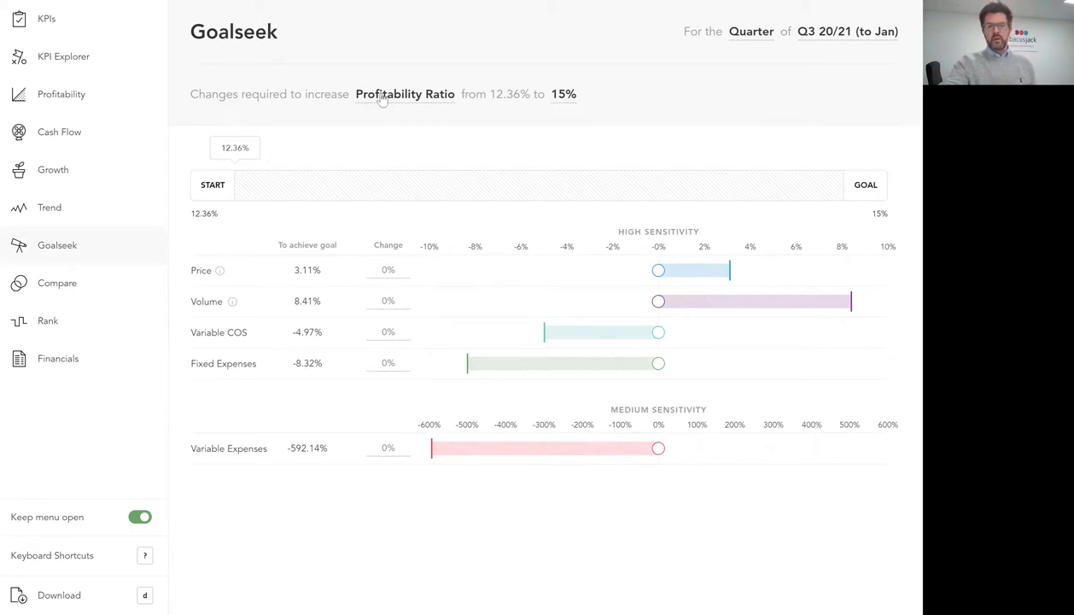
pyautogui.moveTo(230, 89)
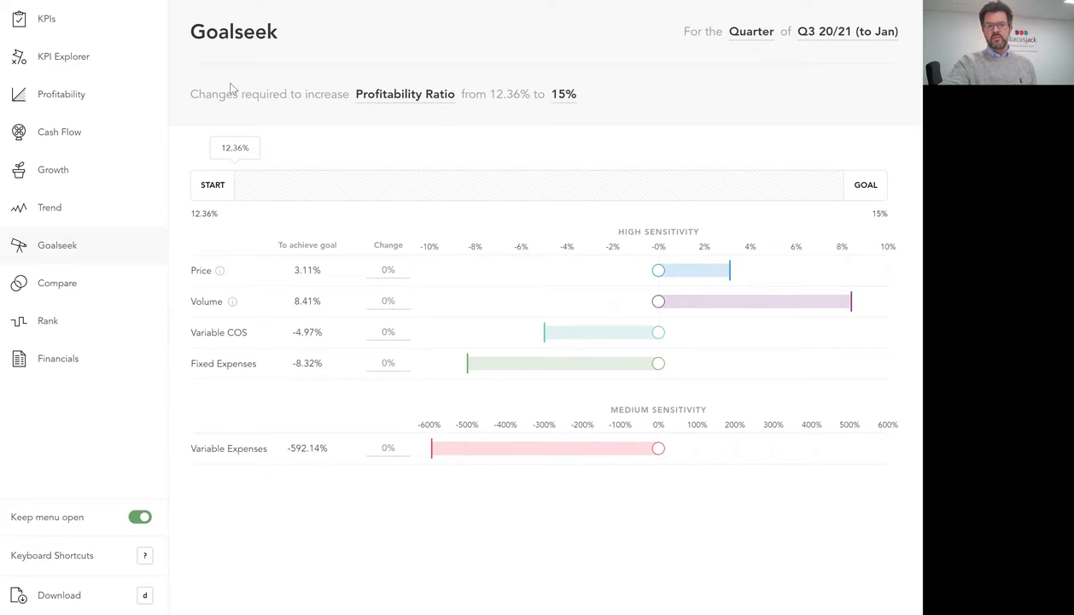
pyautogui.moveTo(324, 79)
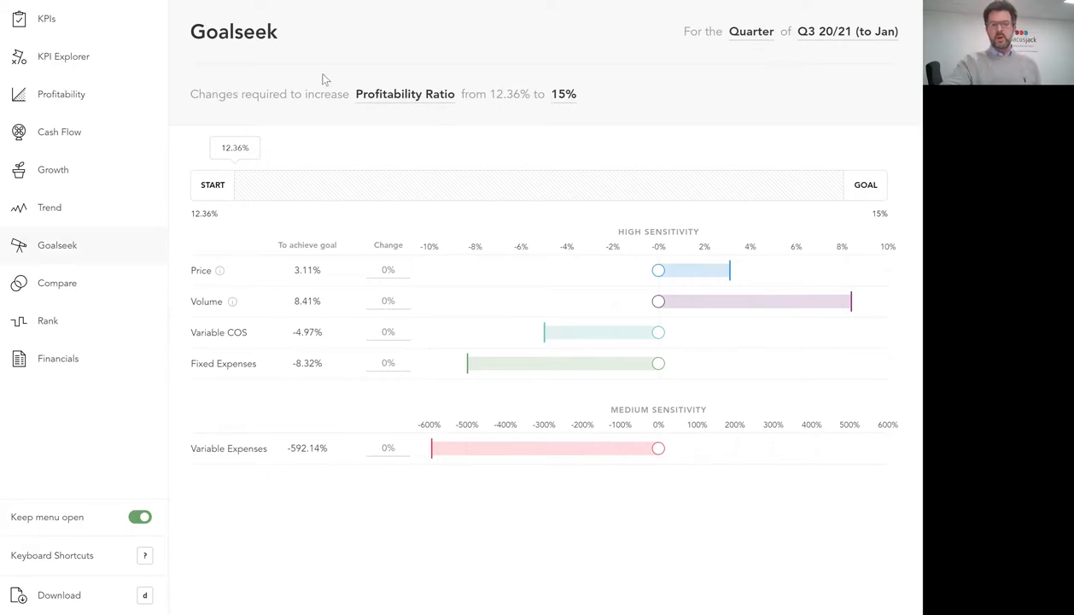
pyautogui.click(404, 94)
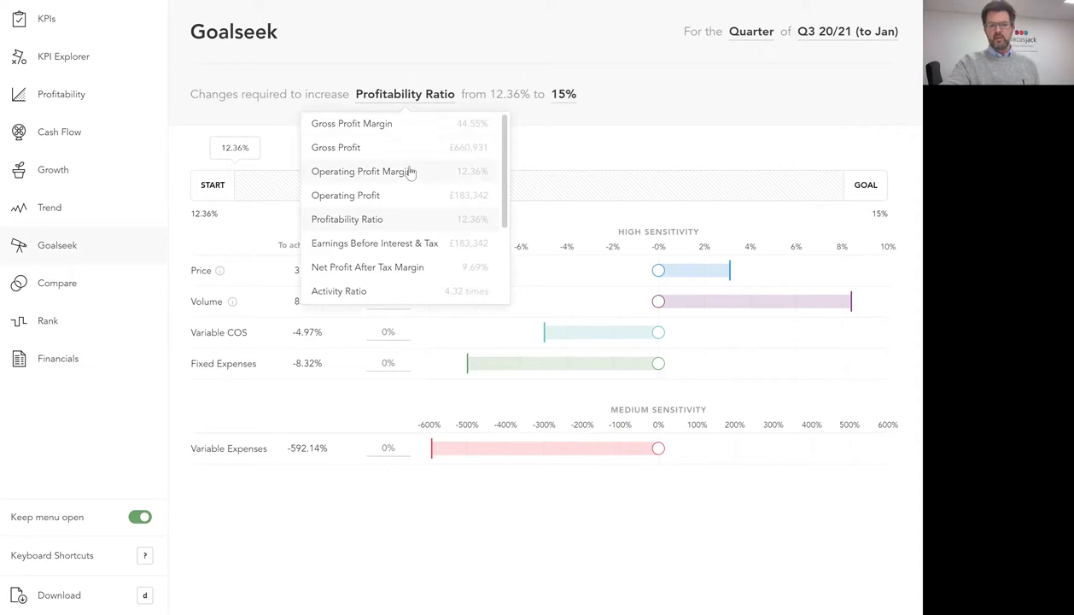
# Step: Target Gross Profit (£660,931 to £727,000) and begin editing the goal value
pyautogui.click(335, 146)
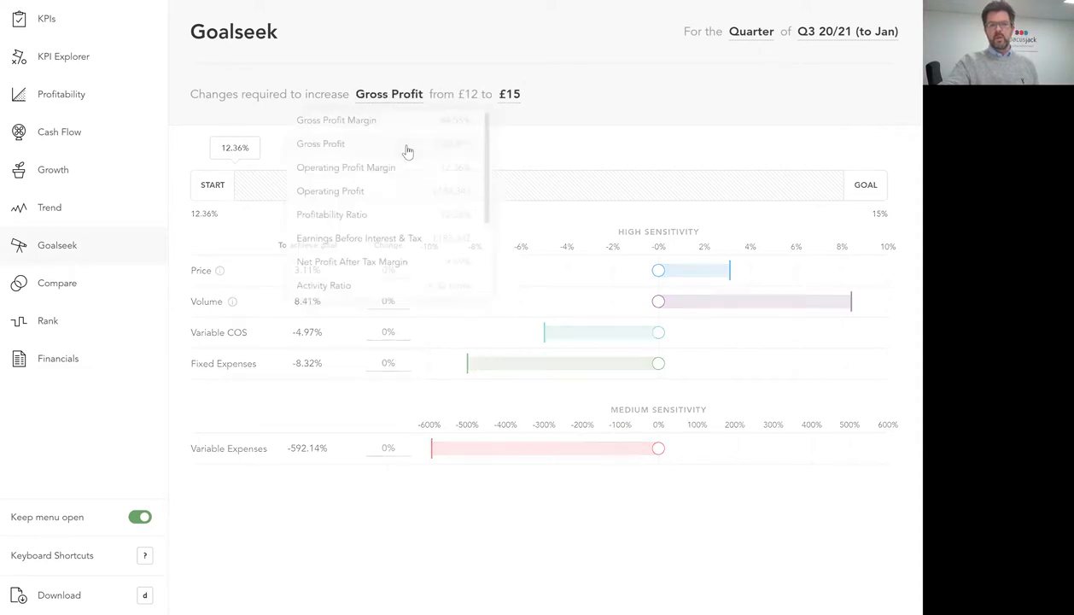
pyautogui.click(320, 143)
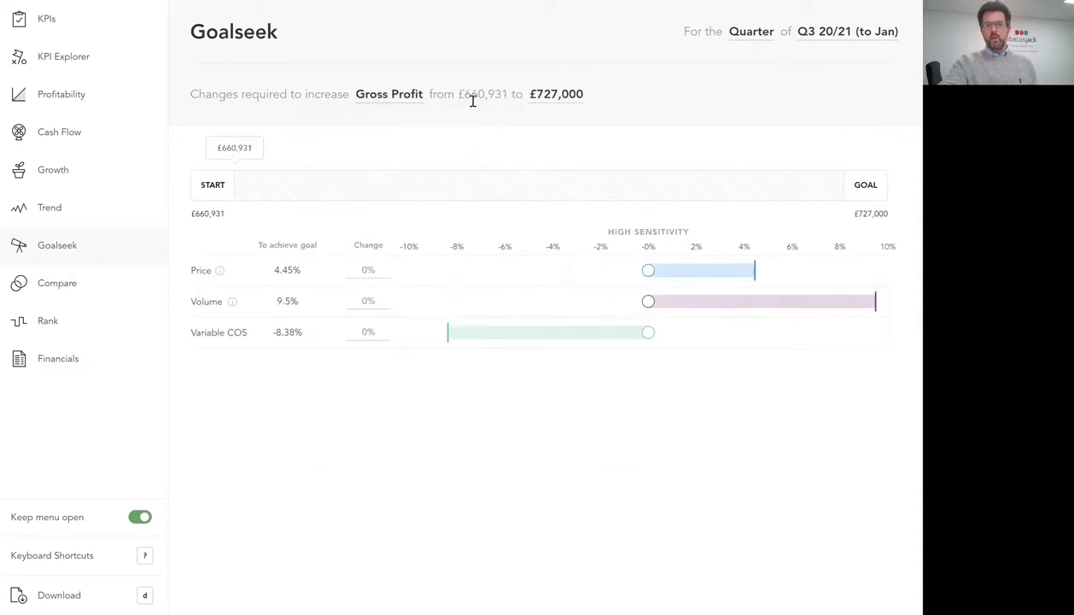
pyautogui.moveTo(499, 107)
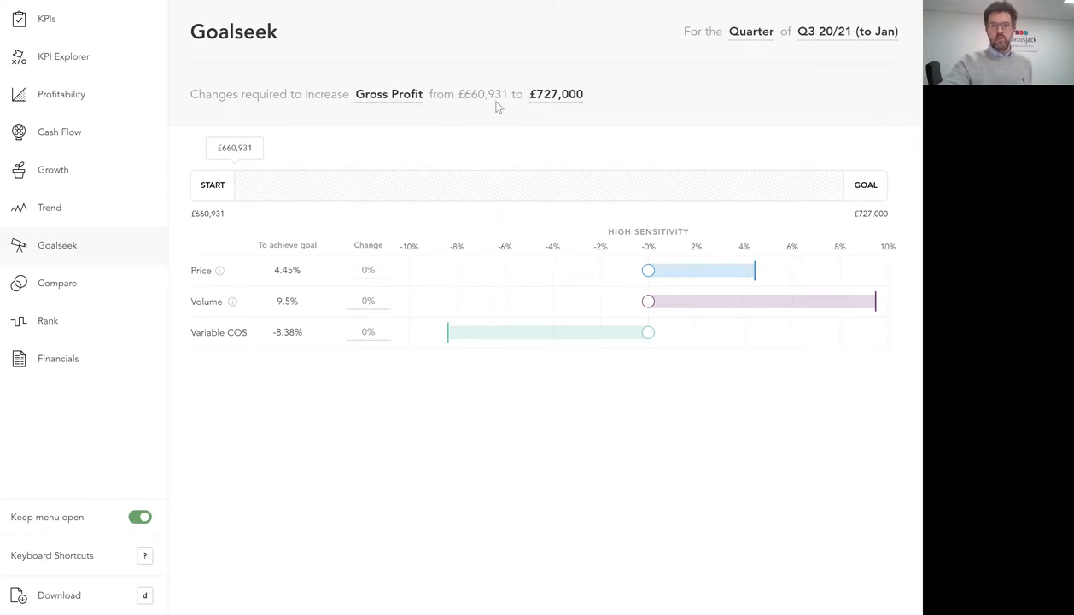
pyautogui.click(556, 94)
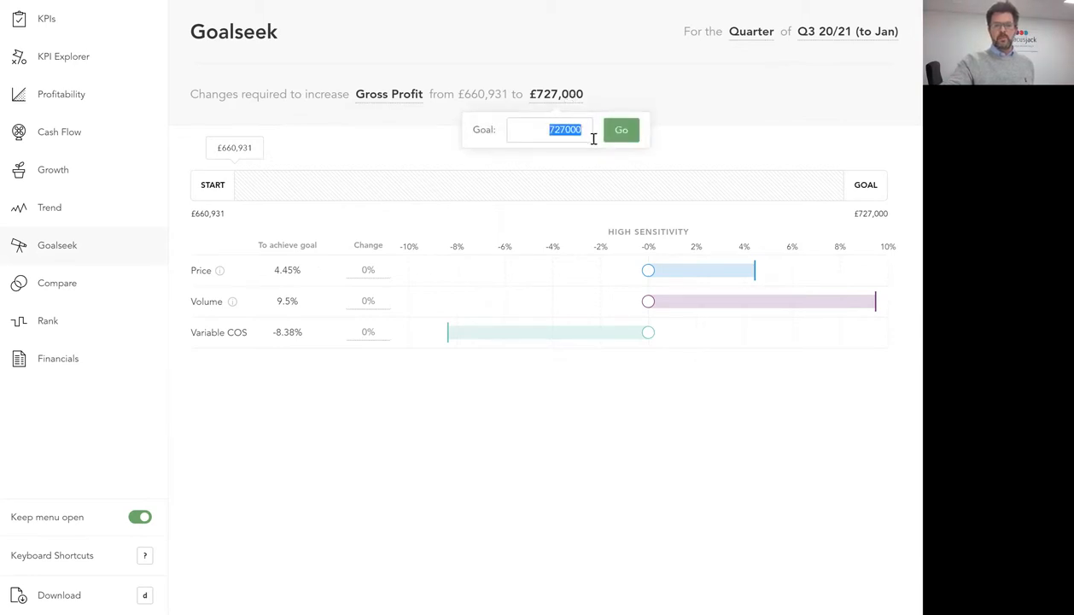
# Step: Set the Gross Profit goal to £800,000 and apply it
pyautogui.write('8000')
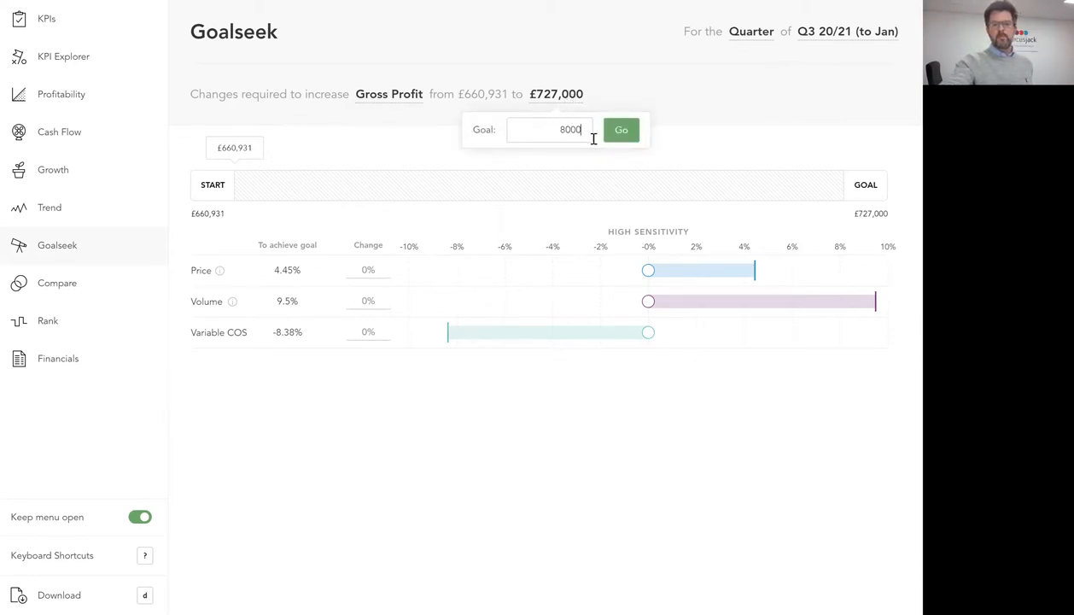
pyautogui.click(621, 130)
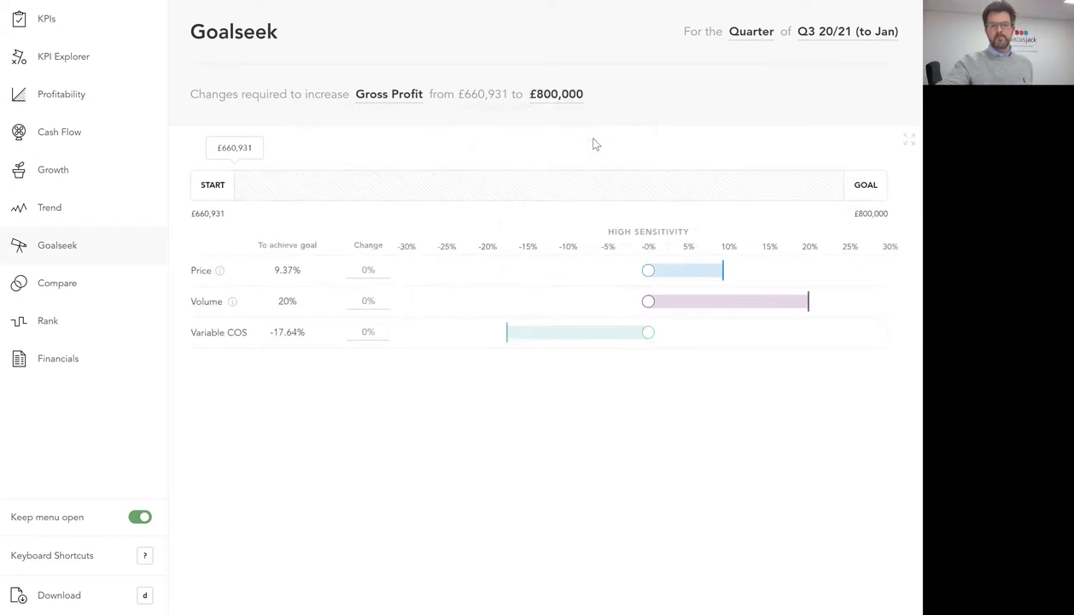
pyautogui.moveTo(470, 322)
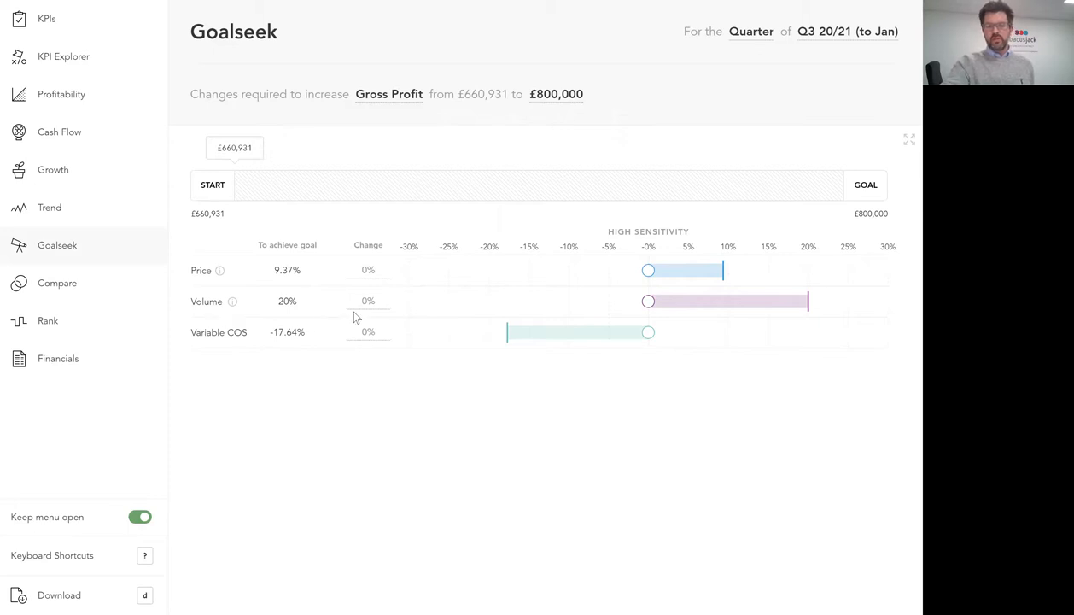
pyautogui.moveTo(316, 275)
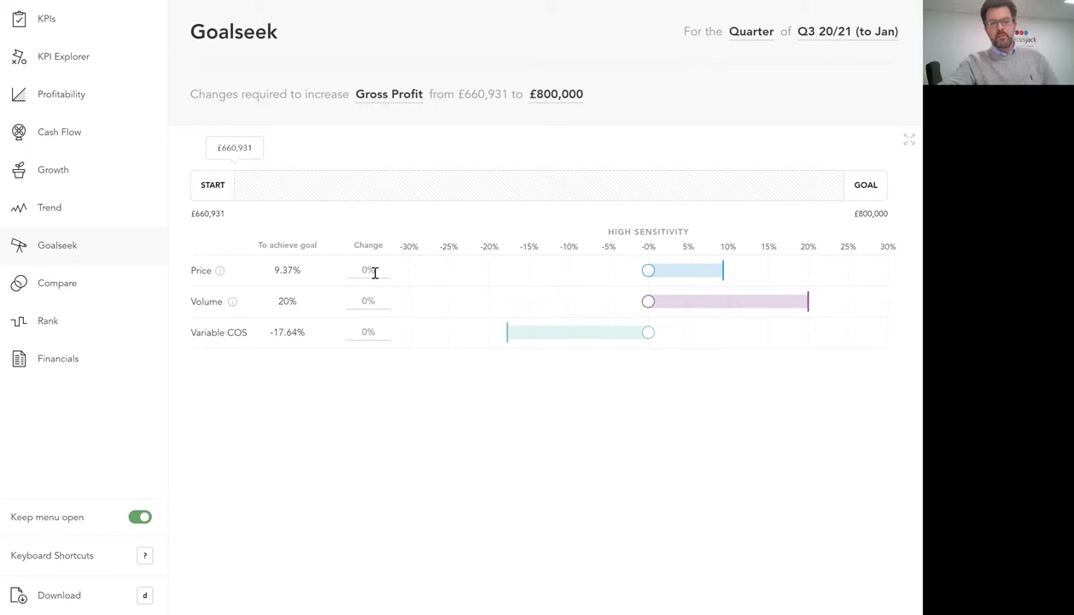
pyautogui.moveTo(316, 282)
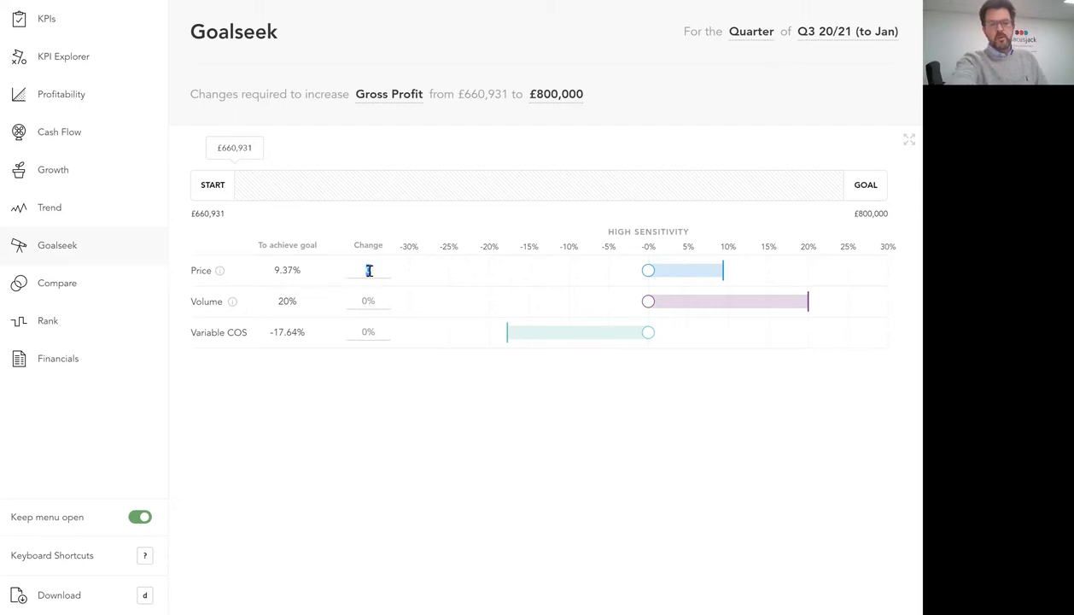
# Step: Enter a 1% price change in the Gross Profit goalseek
pyautogui.write('1%')
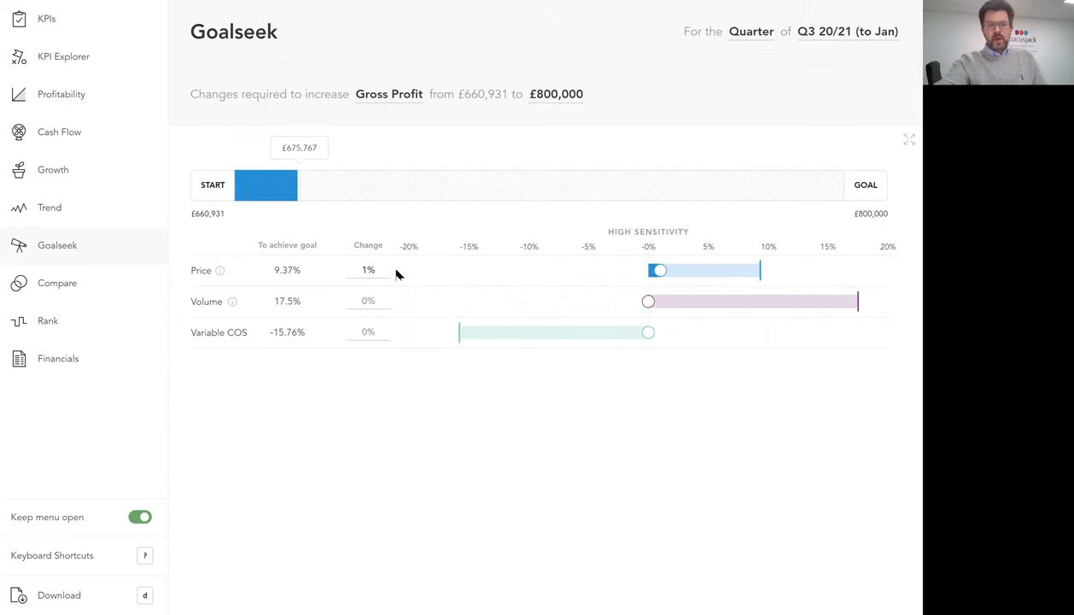
pyautogui.moveTo(389, 269)
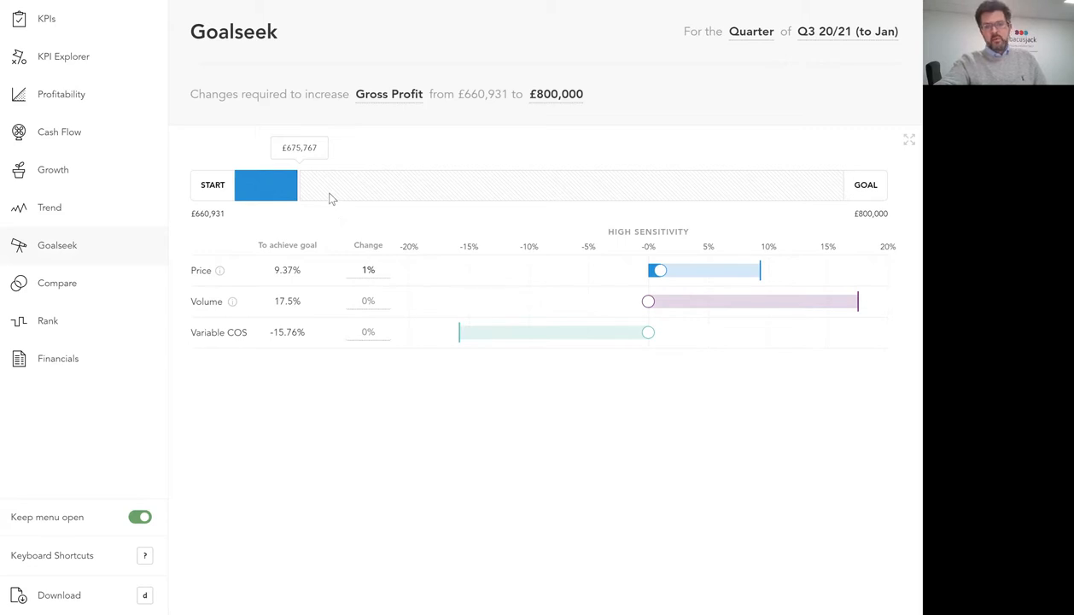
pyautogui.moveTo(308, 192)
pyautogui.write('8')
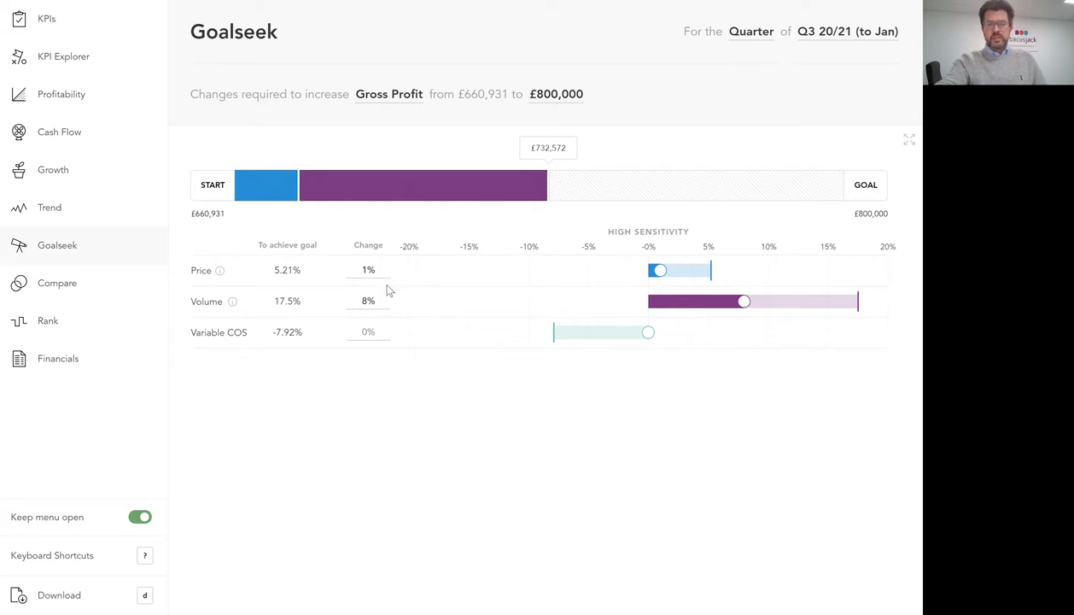
pyautogui.moveTo(538, 190)
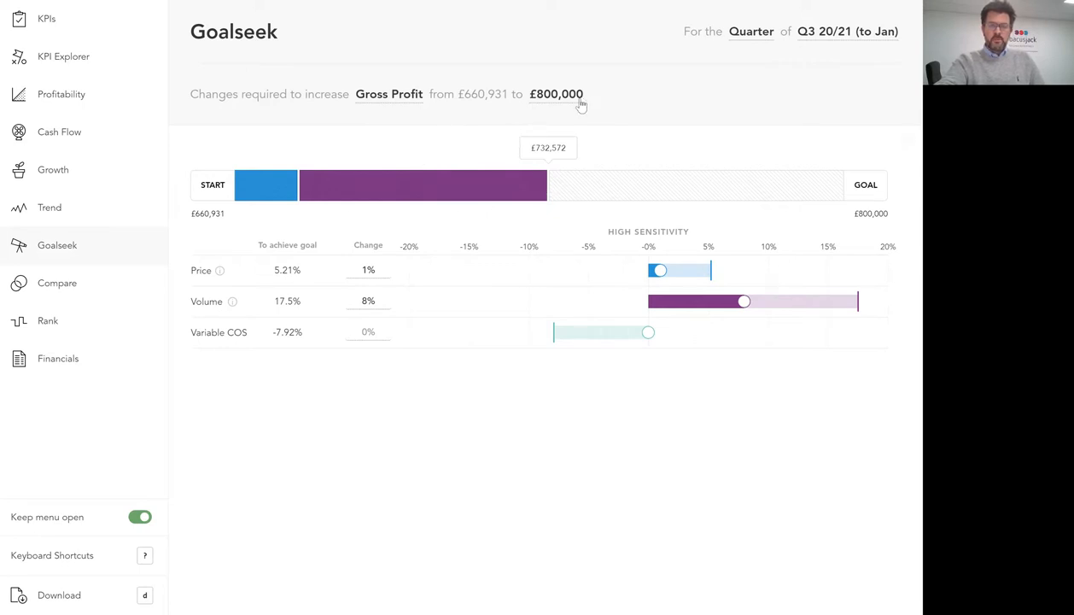
pyautogui.moveTo(578, 134)
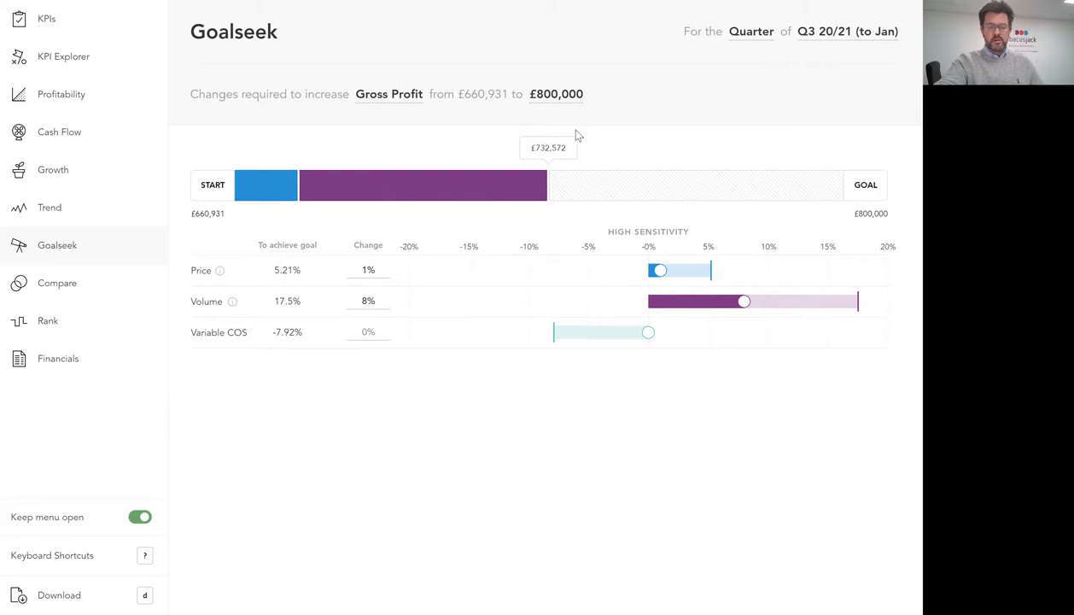
pyautogui.moveTo(500, 292)
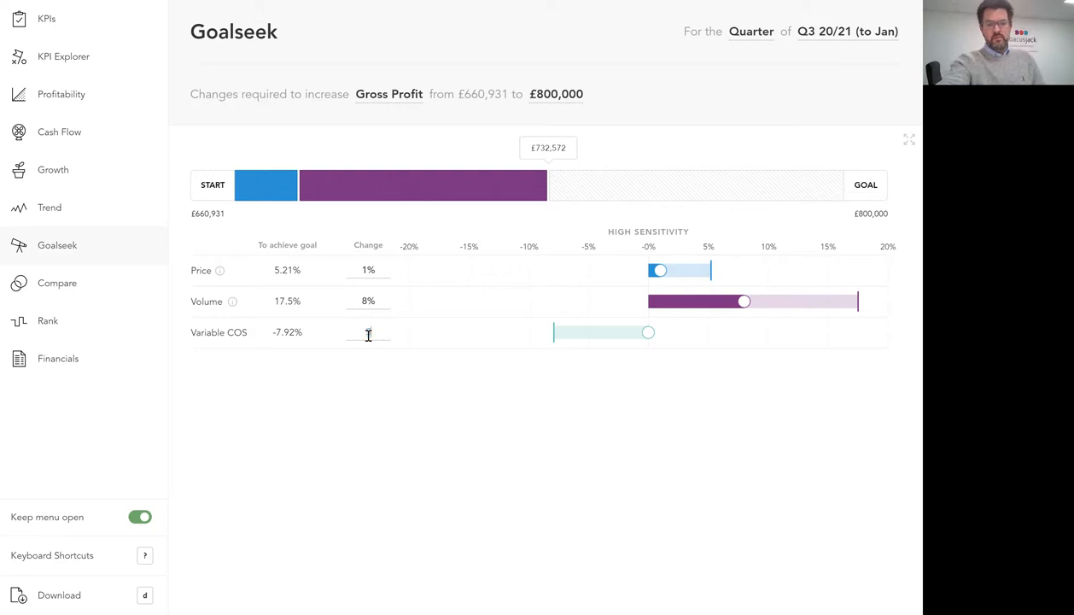
# Step: Set Variable COS change to -5% and raise Price change to 2%, projecting £791,163
pyautogui.moveTo(649, 333); pyautogui.dragTo(683, 332)
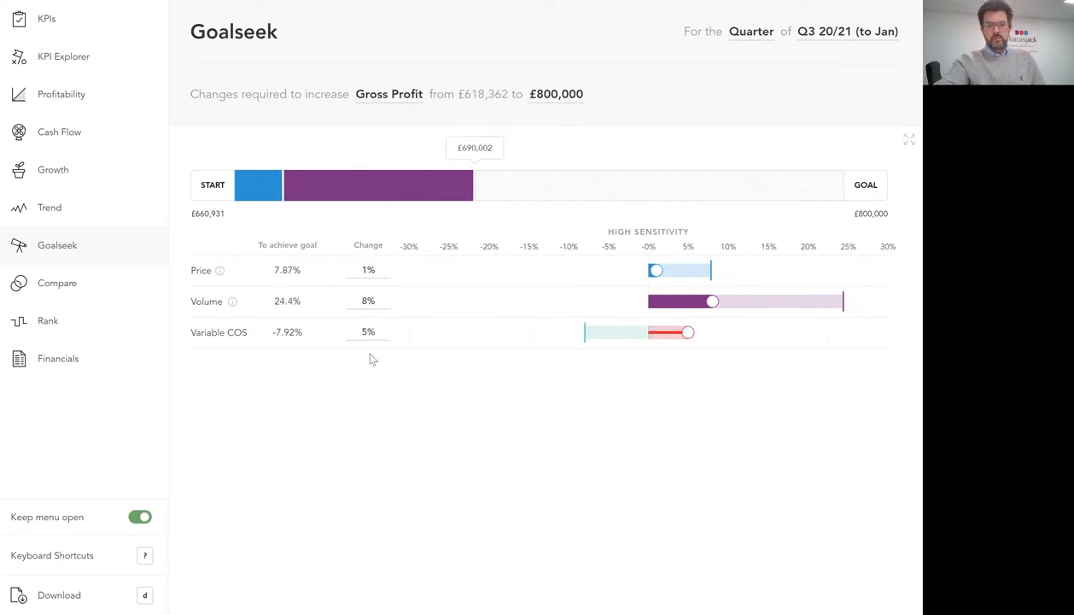
pyautogui.moveTo(406, 346)
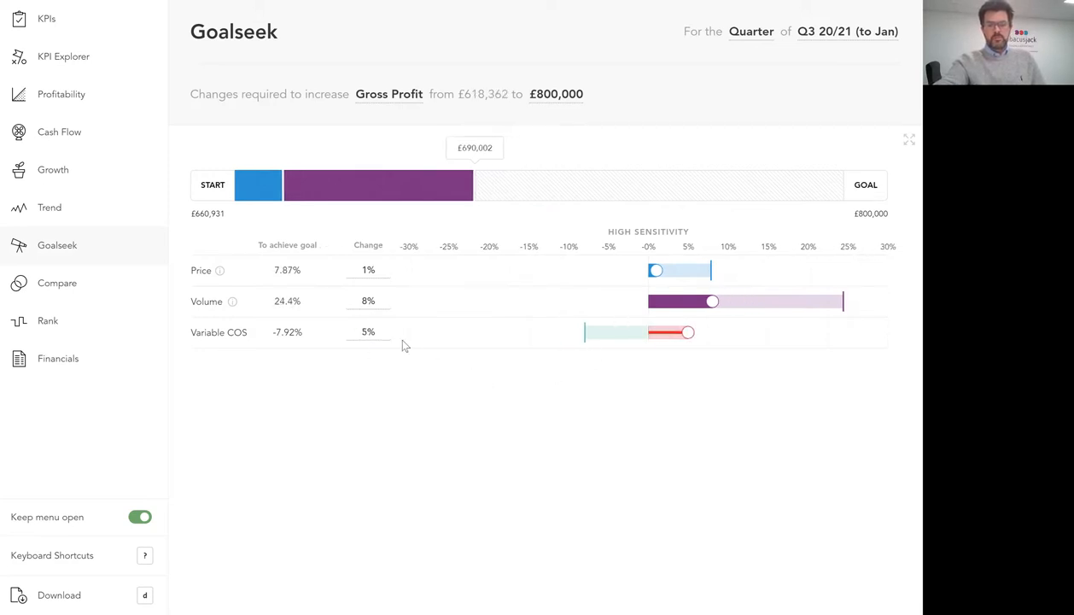
pyautogui.click(367, 331)
pyautogui.write('-5')
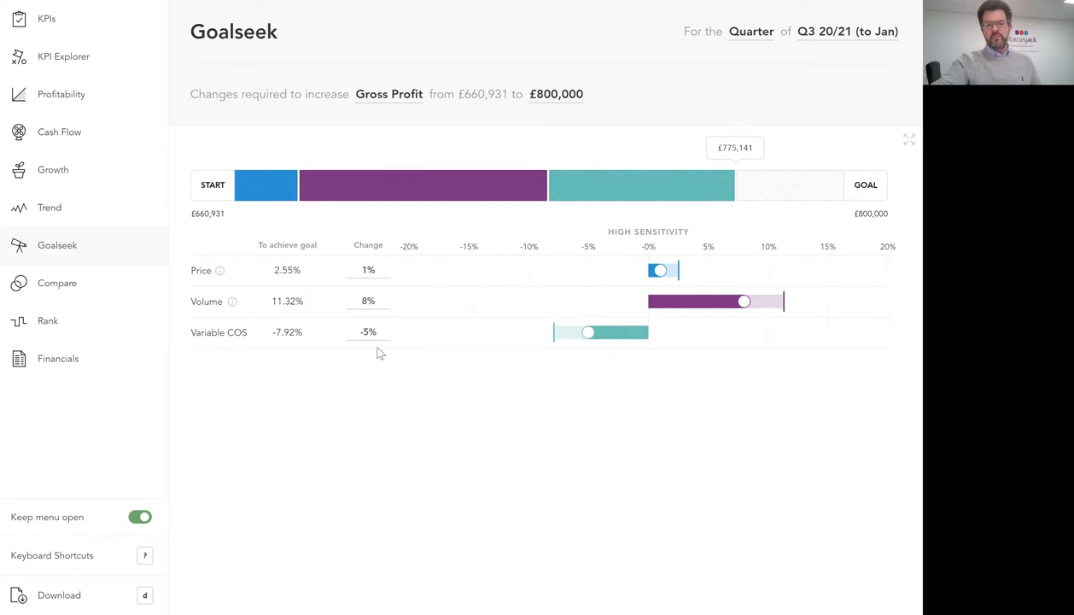
pyautogui.moveTo(725, 208)
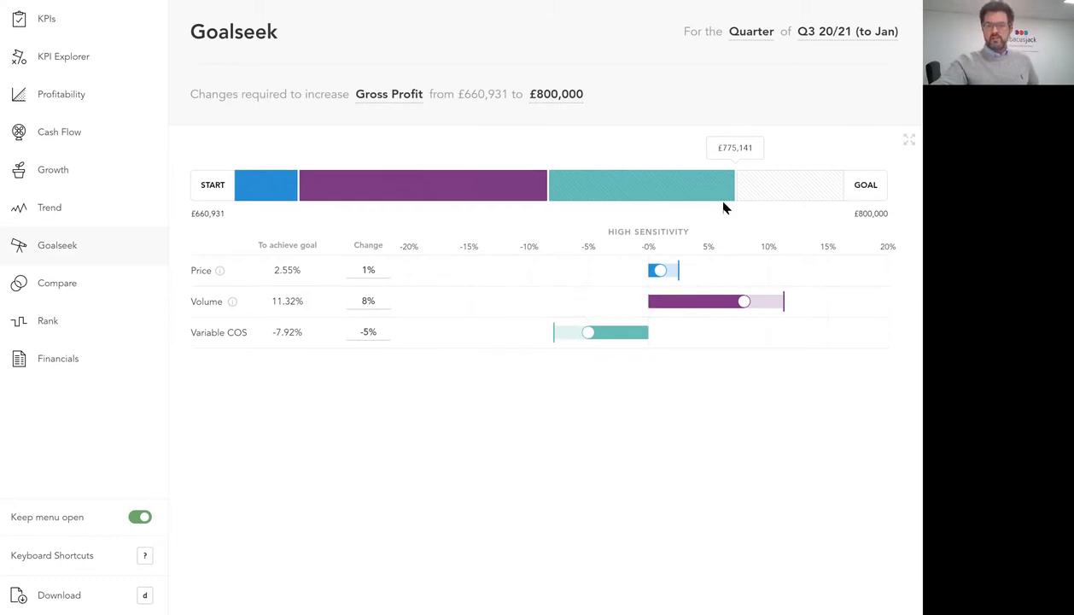
pyautogui.moveTo(775, 200)
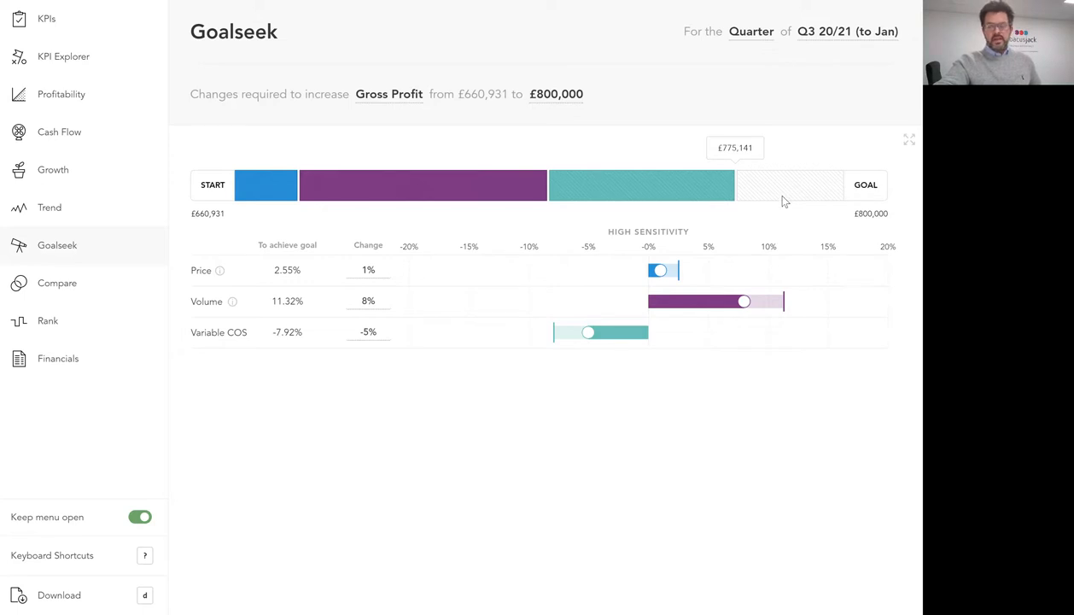
pyautogui.moveTo(396, 286)
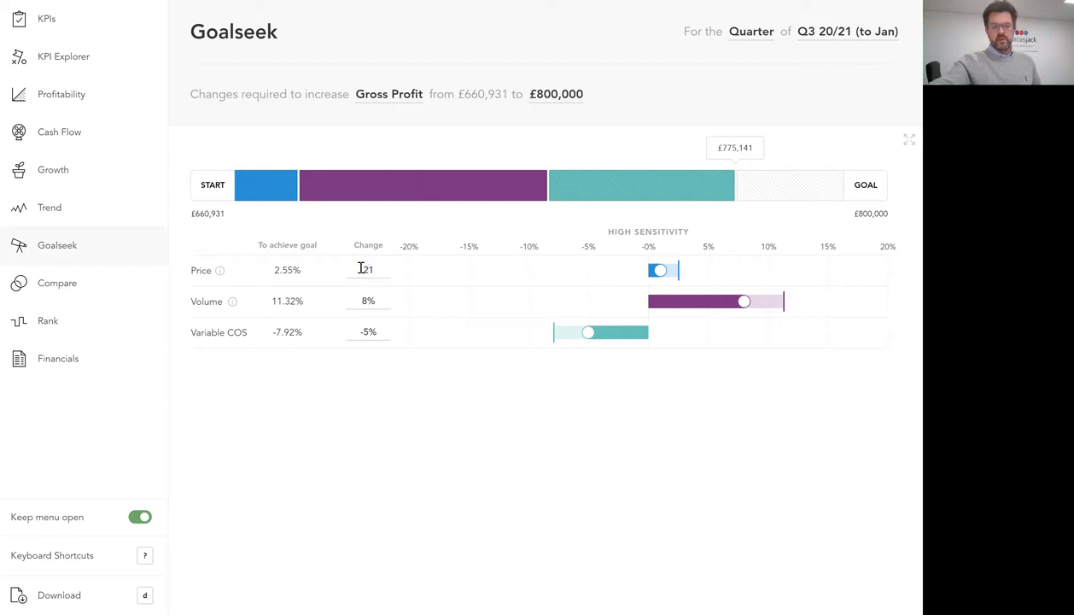
pyautogui.moveTo(658, 271); pyautogui.dragTo(694, 270)
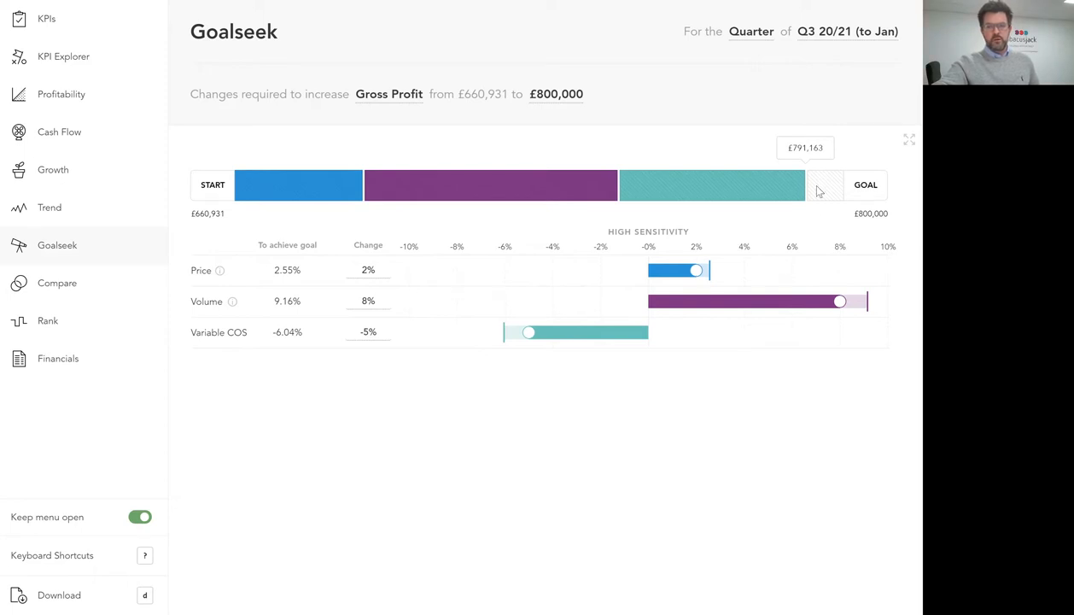
pyautogui.moveTo(531, 358)
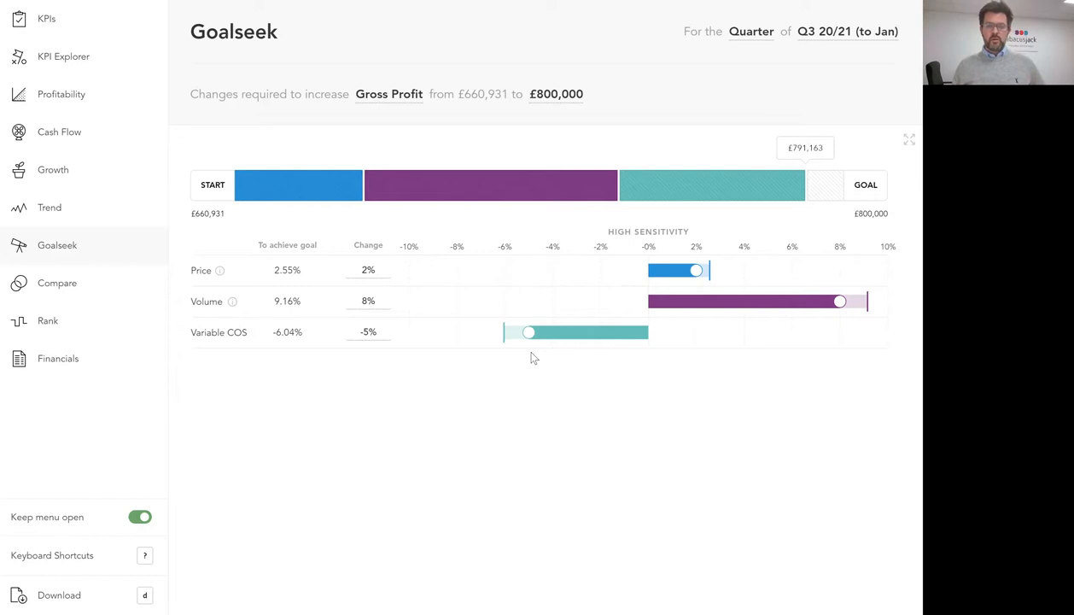
pyautogui.moveTo(474, 263)
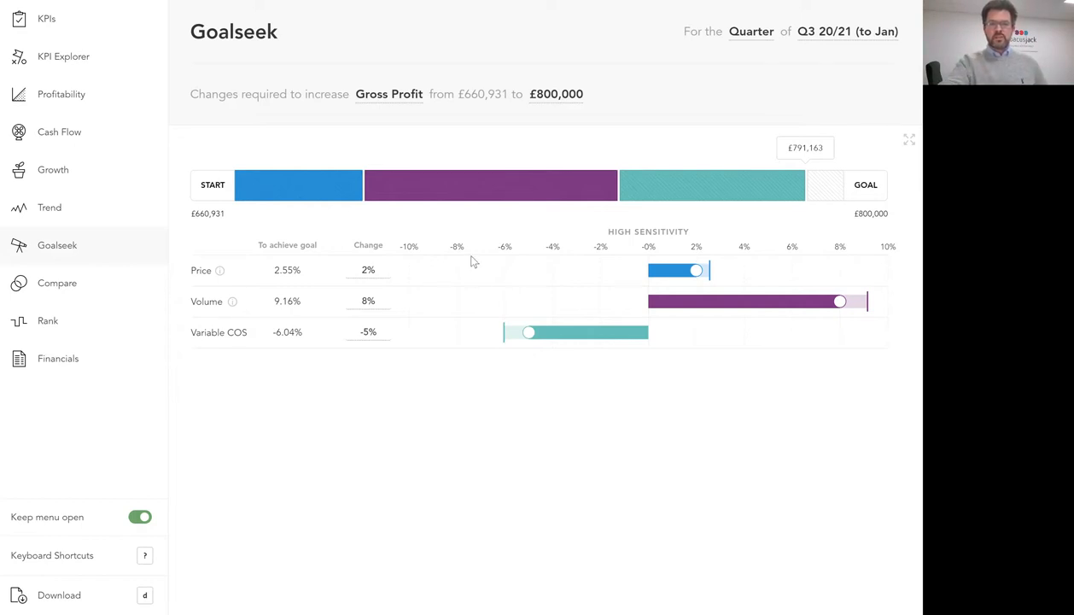
# Step: Switch the goalseek target to Operating Profit Margin, aiming from 12.36% to 13.6%
pyautogui.click(388, 94)
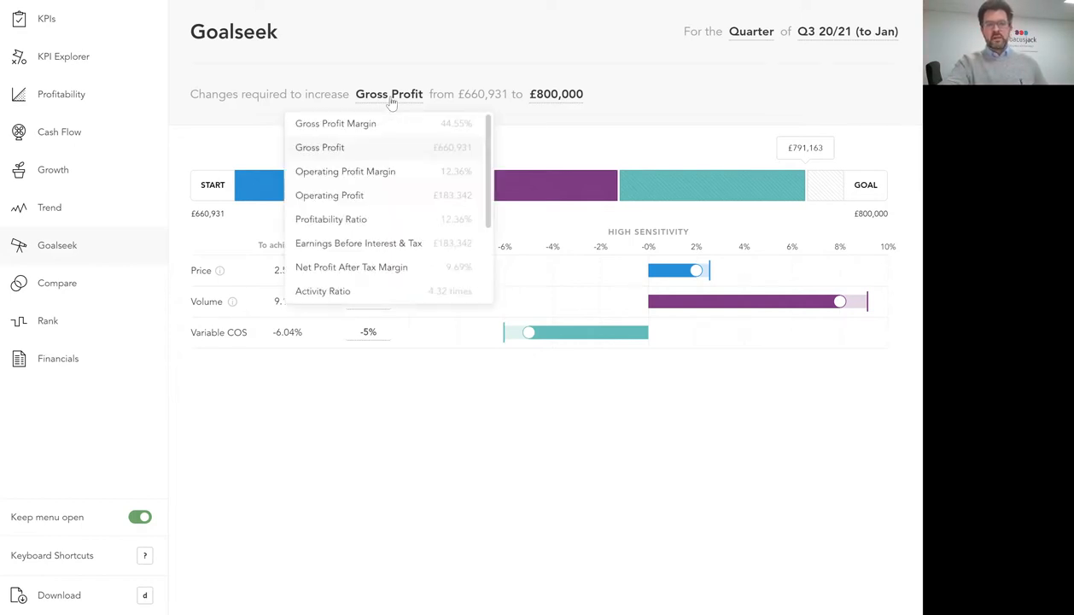
pyautogui.moveTo(385, 182)
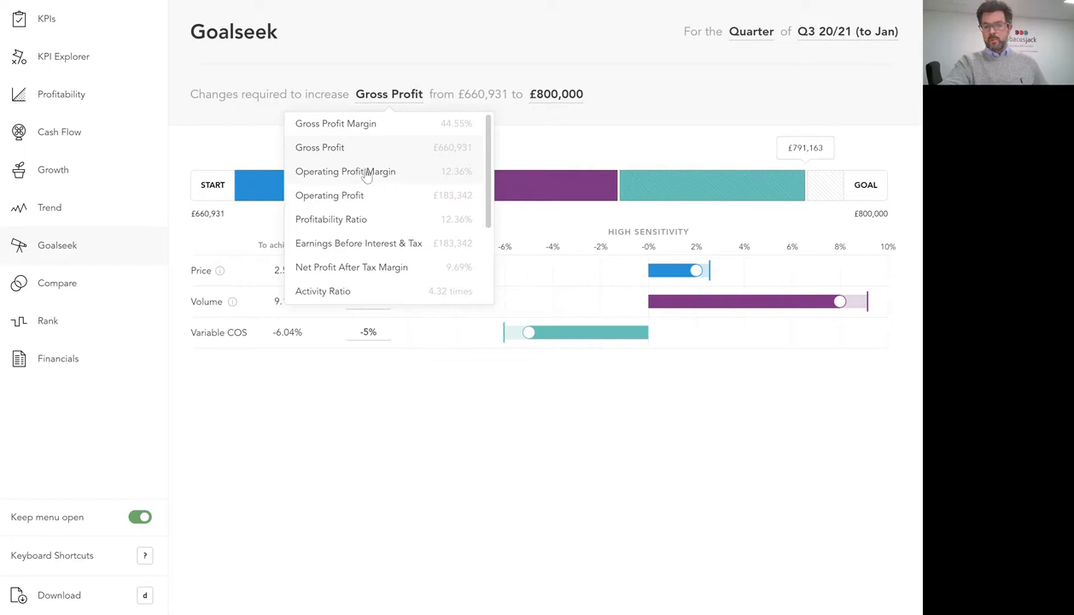
pyautogui.click(345, 171)
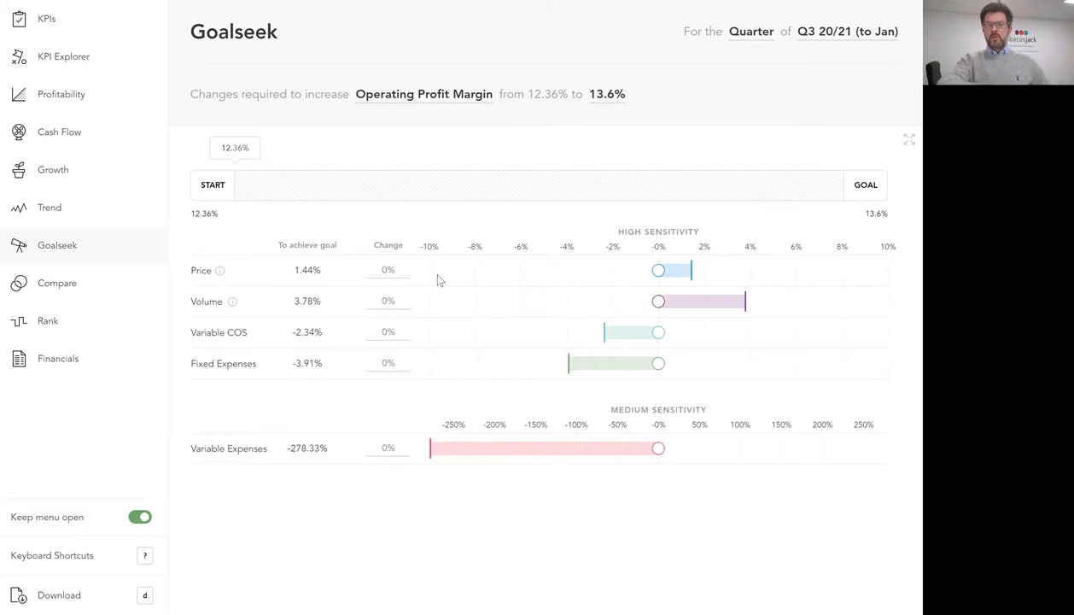
pyautogui.moveTo(452, 114)
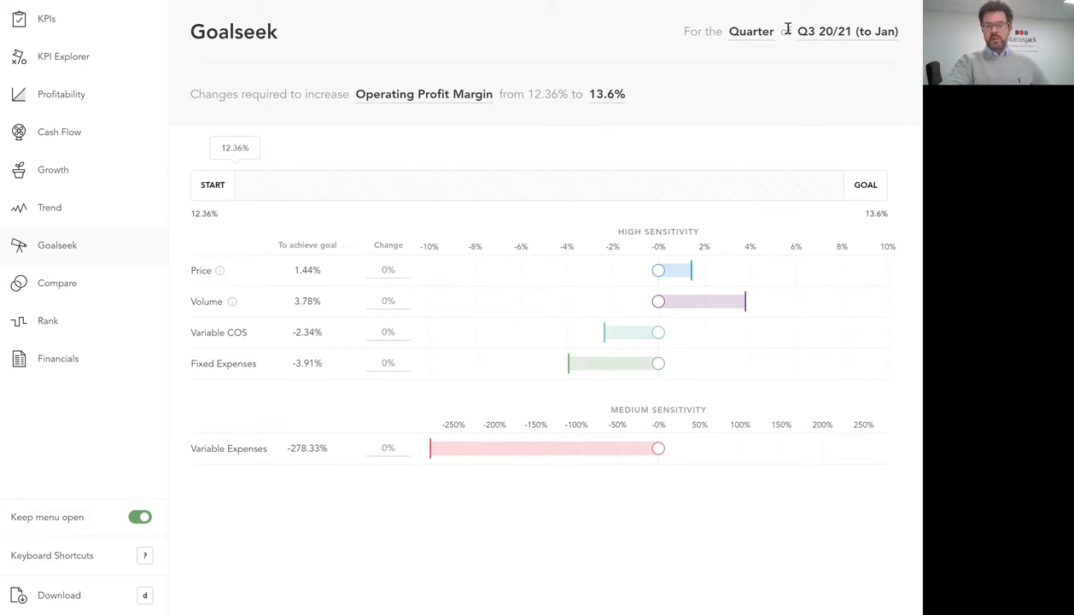
# Step: Change the Goalseek period to the single month of Dec 2020
pyautogui.click(751, 31)
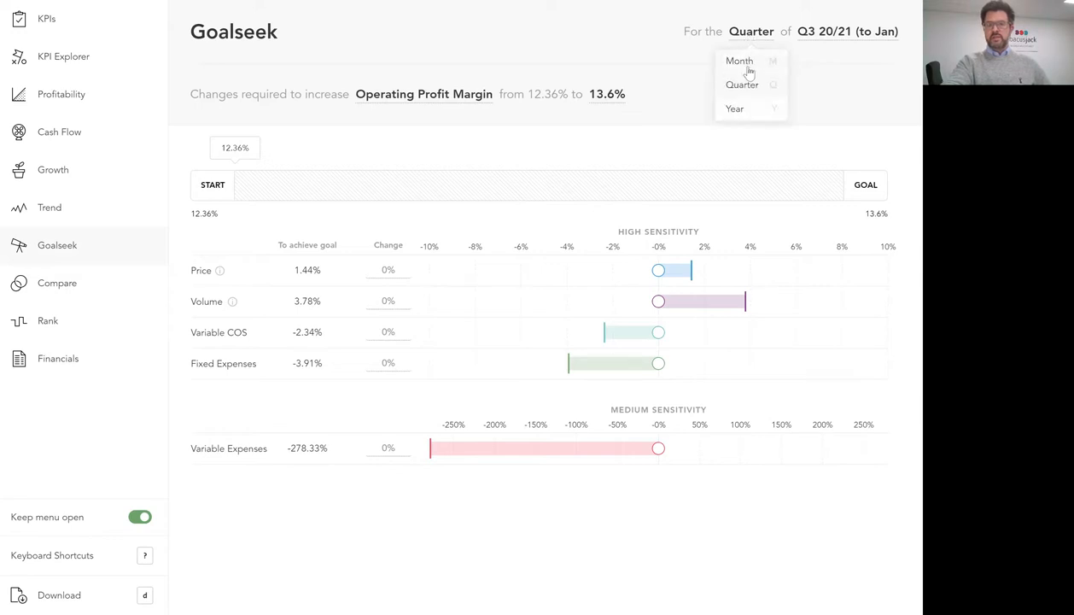
pyautogui.click(740, 61)
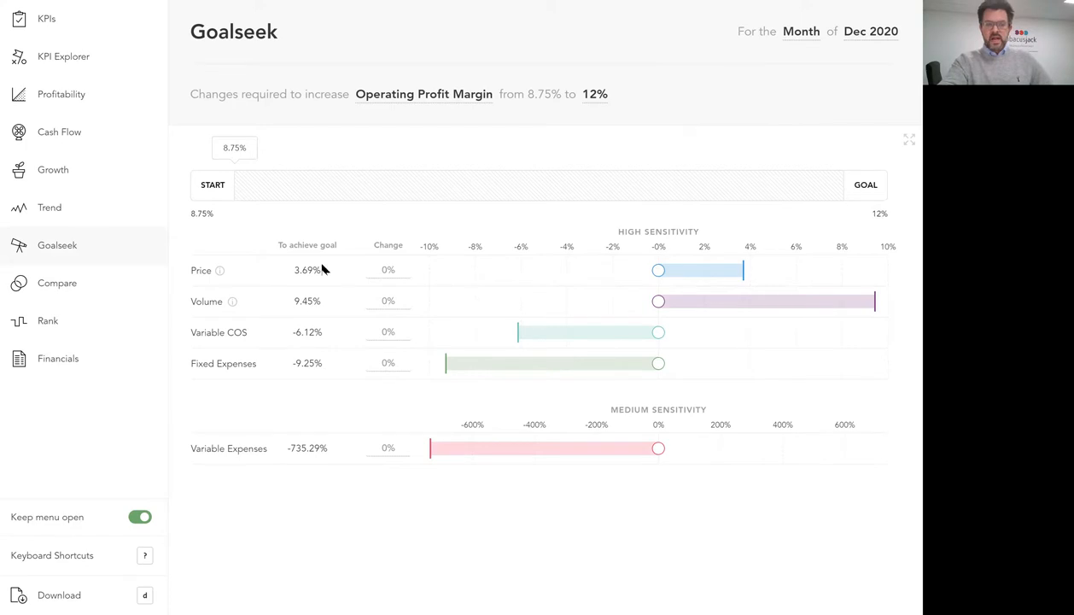
pyautogui.moveTo(313, 365)
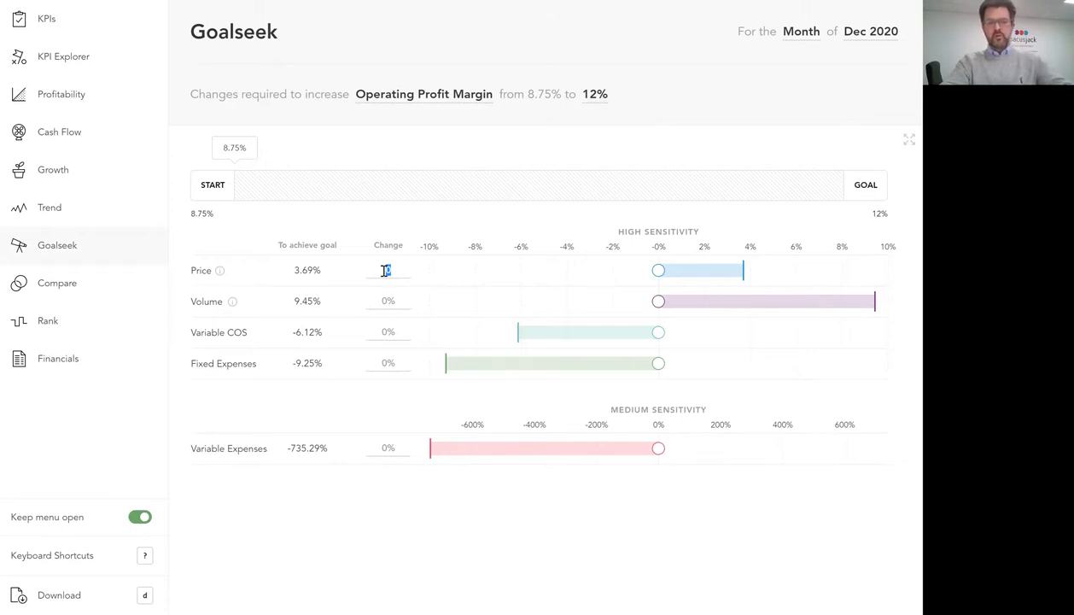
# Step: Enter 1% price and 5% volume changes, projecting an 11.43% operating margin
pyautogui.moveTo(658, 270); pyautogui.dragTo(677, 270)
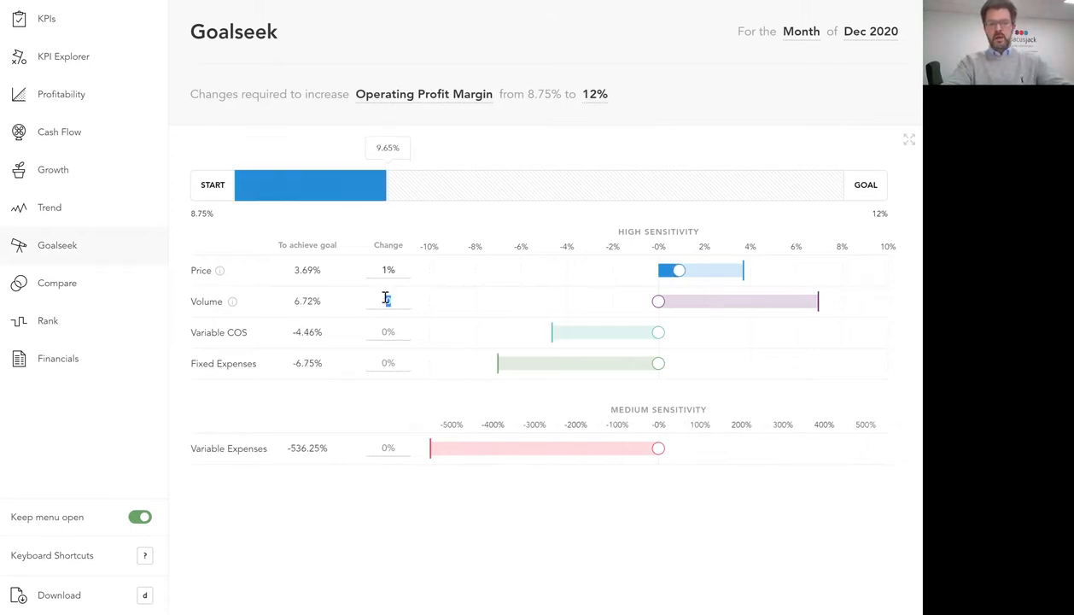
pyautogui.moveTo(658, 301); pyautogui.dragTo(772, 300)
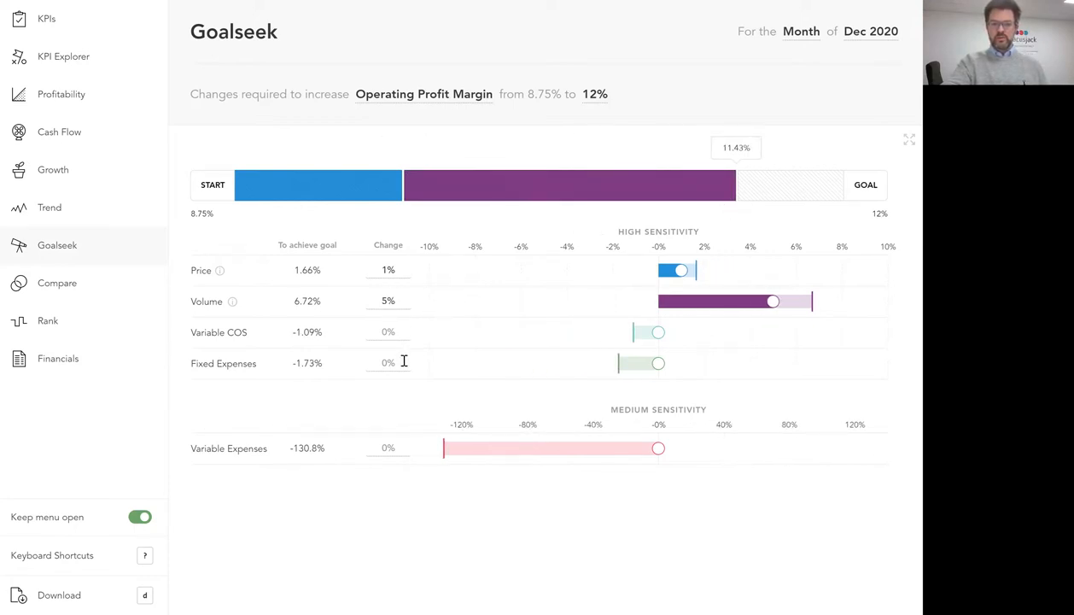
pyautogui.moveTo(394, 335)
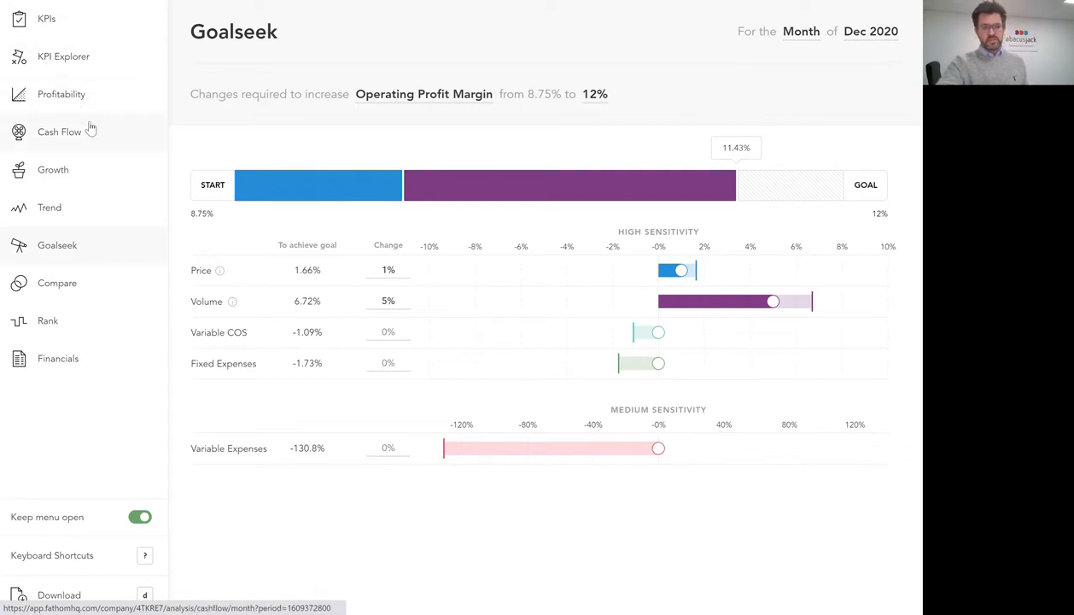
pyautogui.moveTo(83, 142)
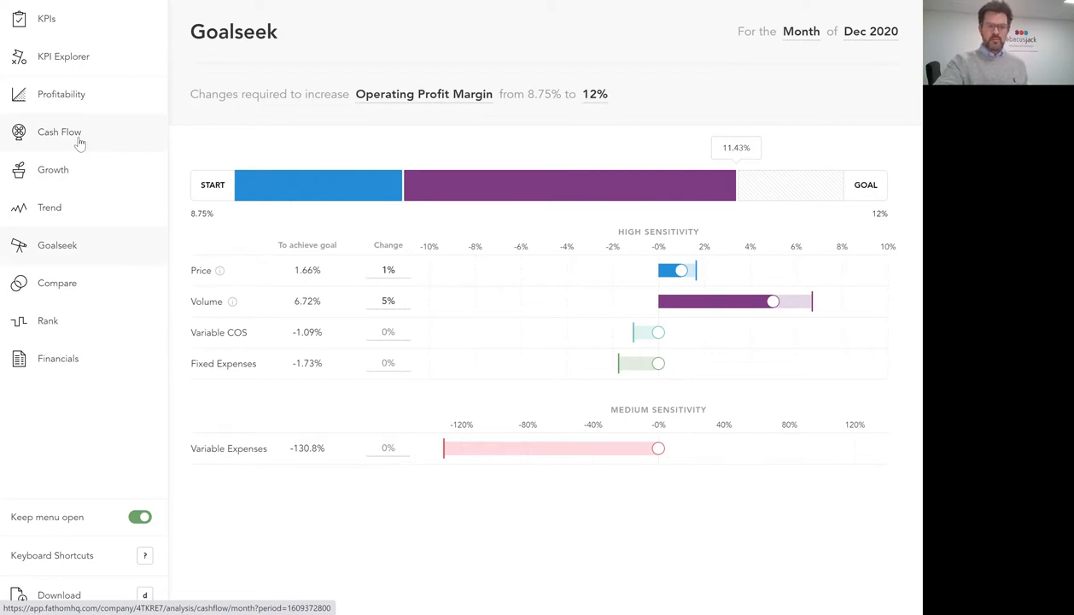
pyautogui.click(59, 131)
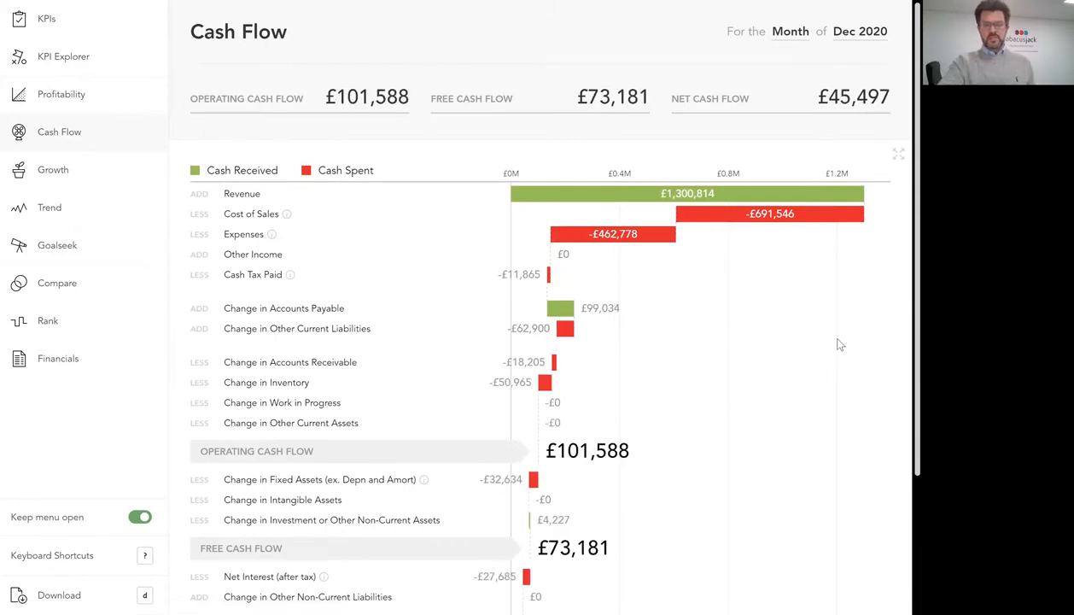
pyautogui.moveTo(855, 355)
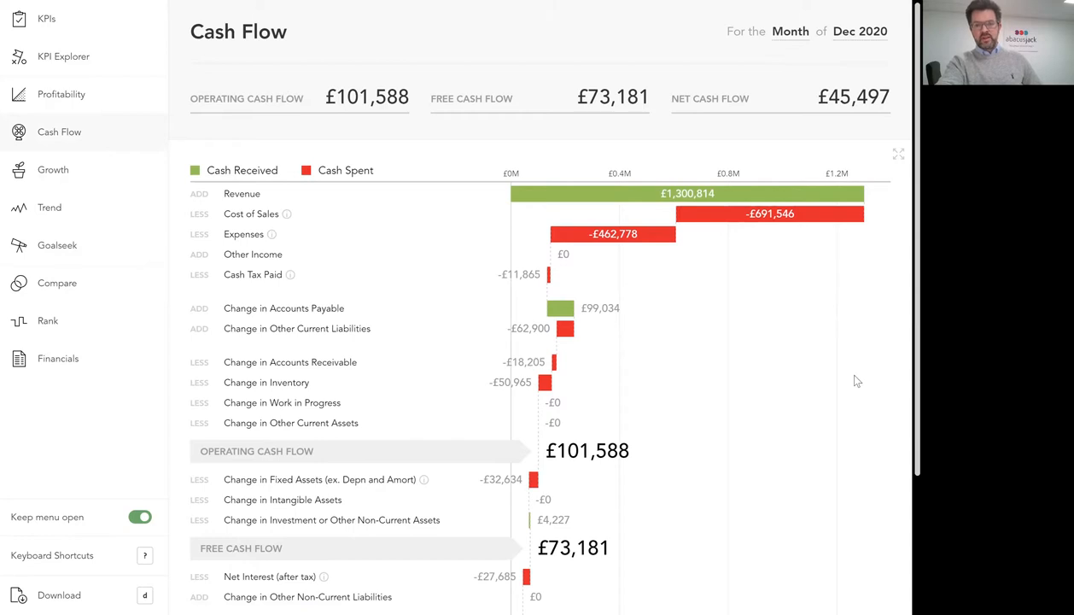
pyautogui.moveTo(811, 298)
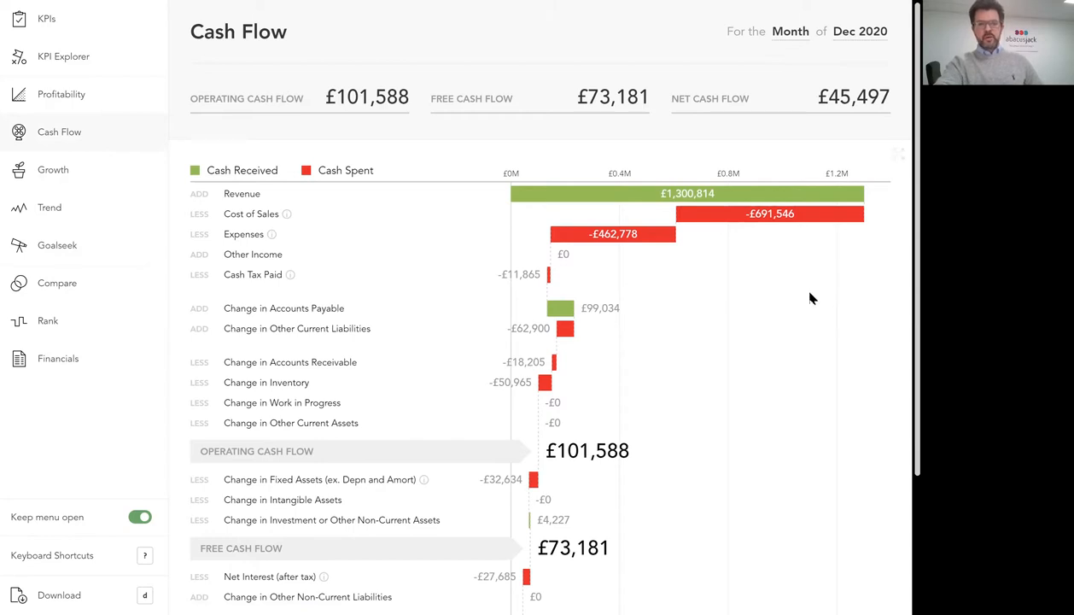
pyautogui.moveTo(903, 242)
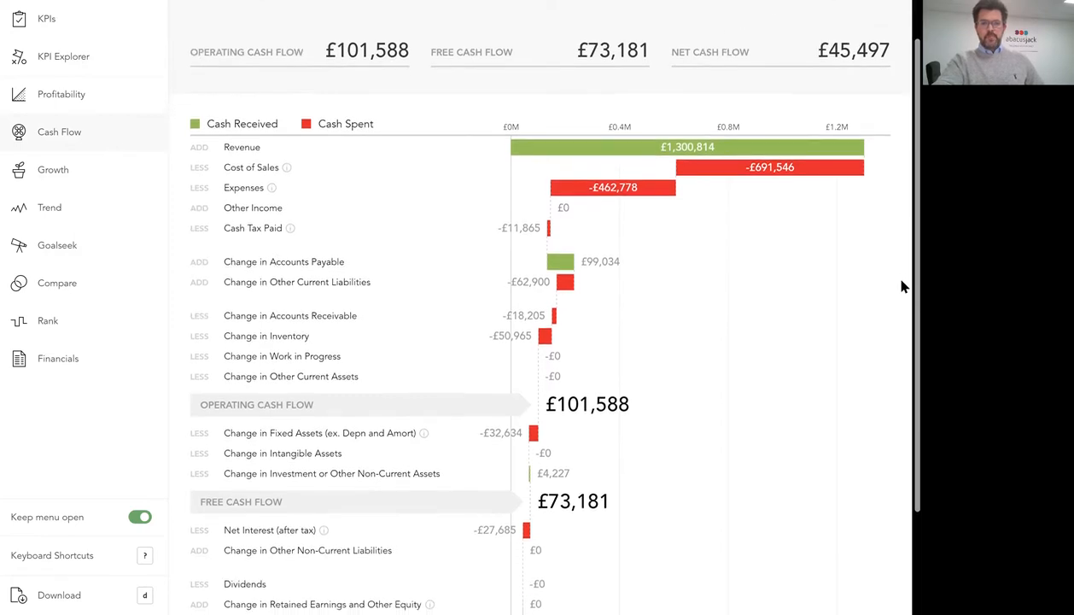
pyautogui.scroll(-3)
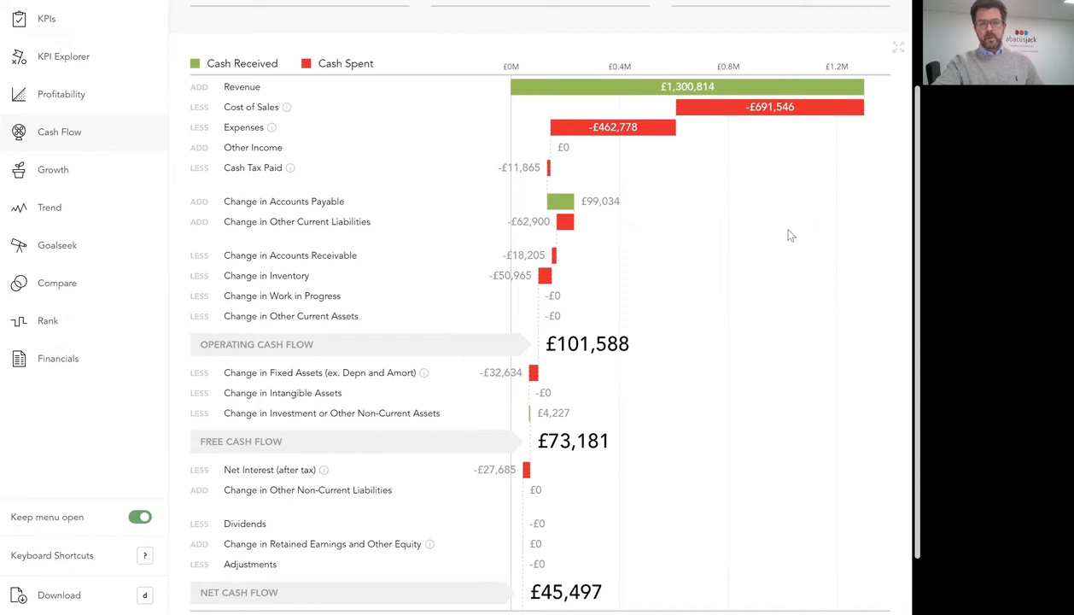
pyautogui.moveTo(848, 198)
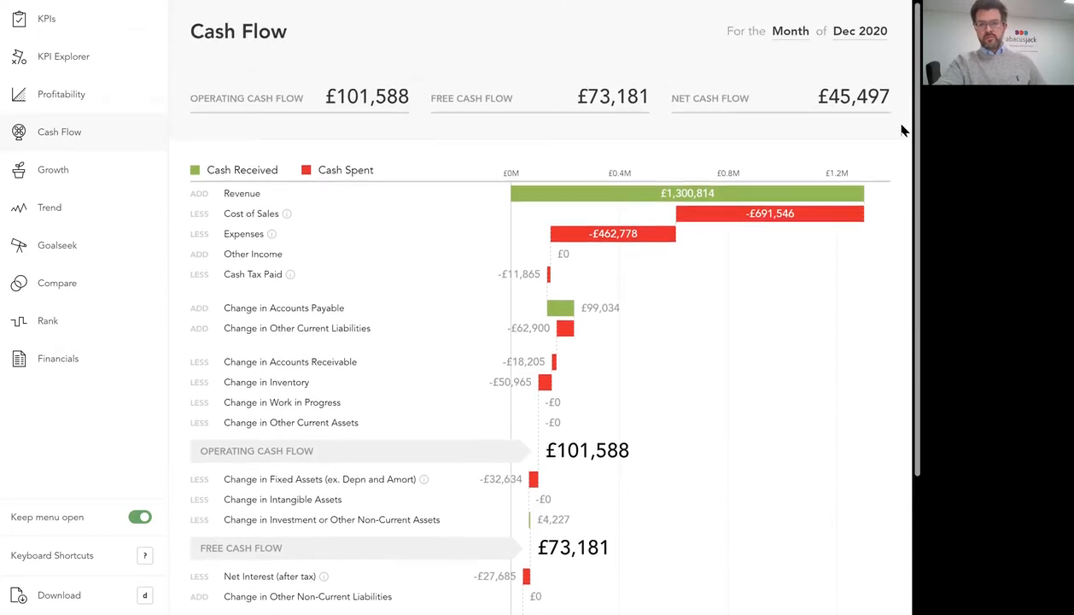
pyautogui.scroll(-3)
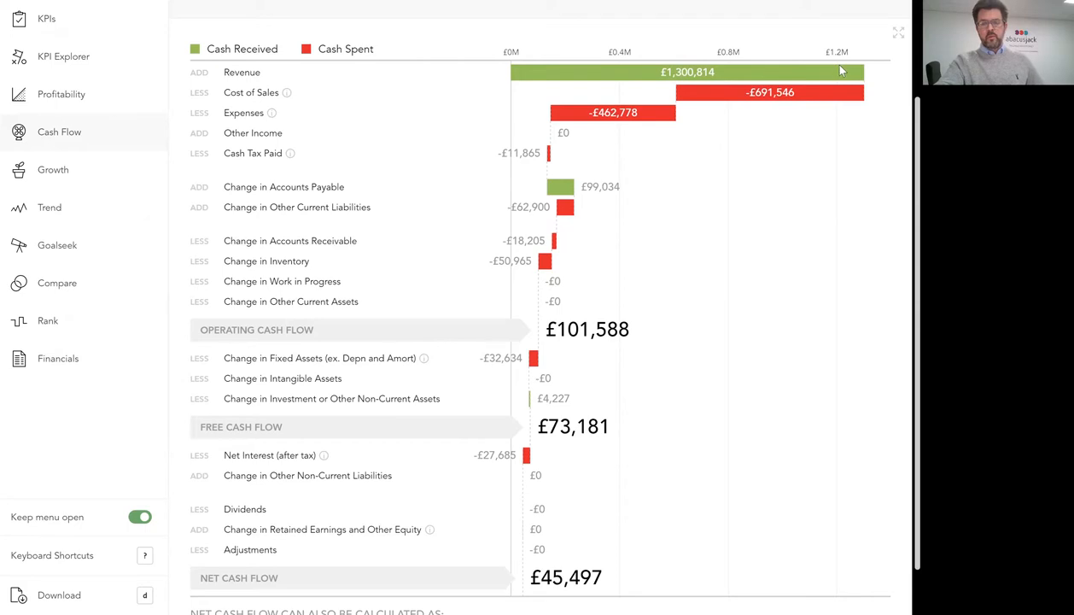
pyautogui.moveTo(830, 92)
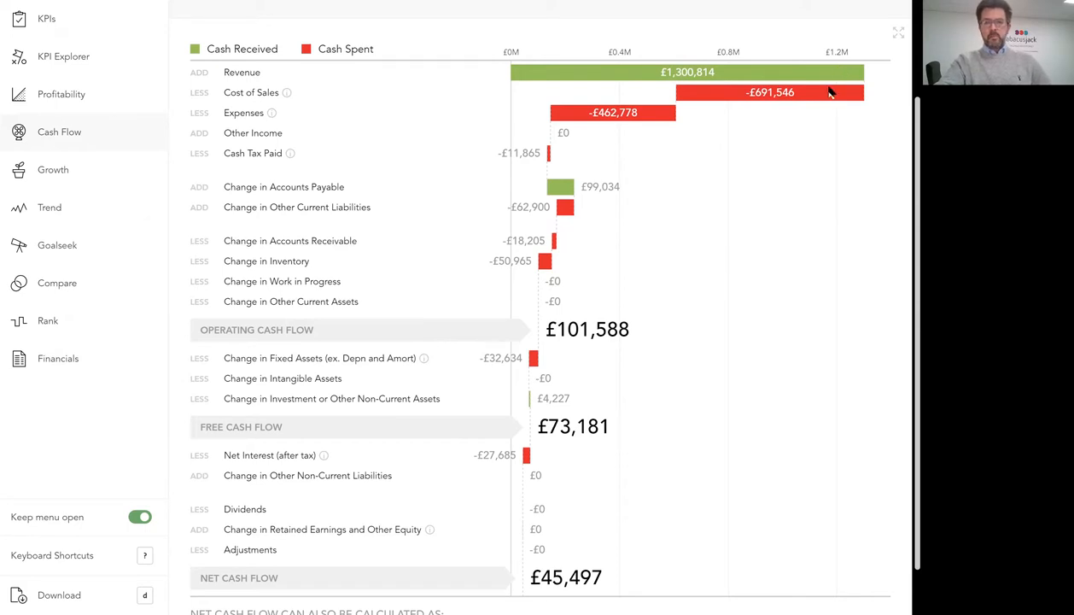
pyautogui.moveTo(697, 110)
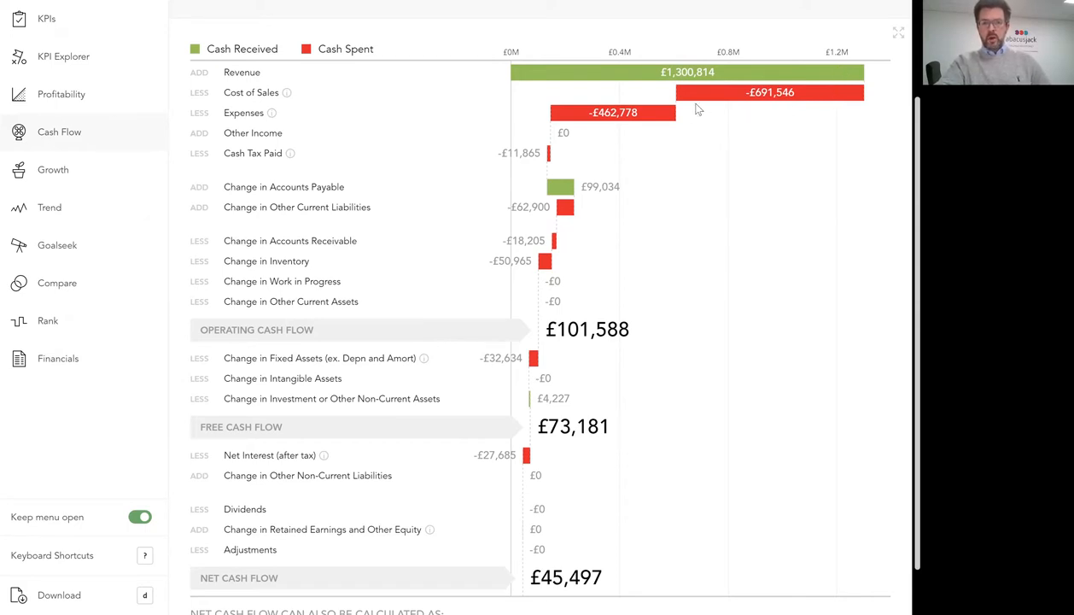
pyautogui.moveTo(745, 91)
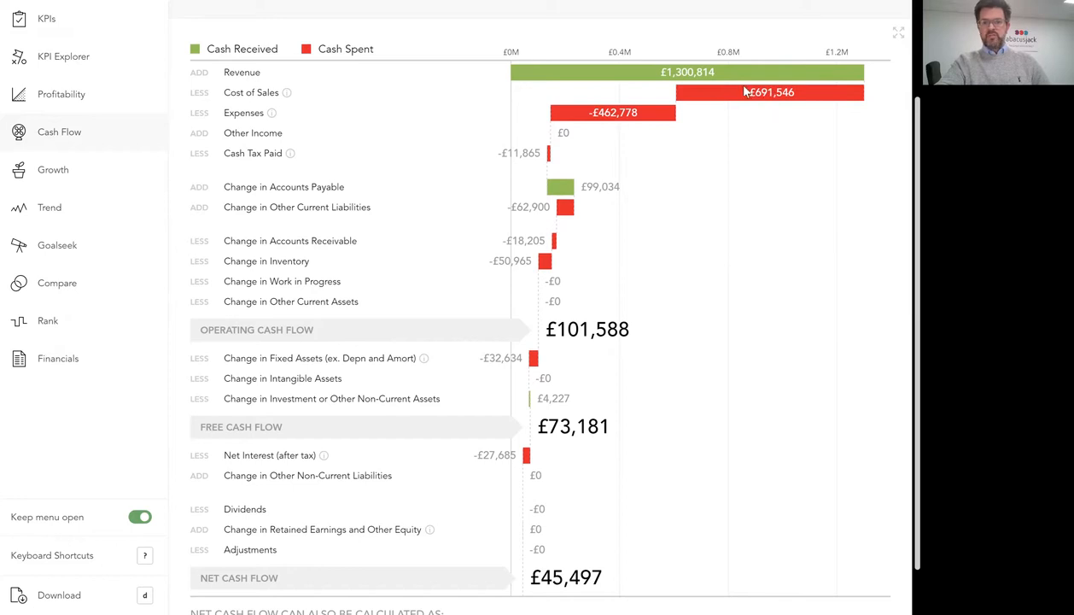
pyautogui.moveTo(651, 117)
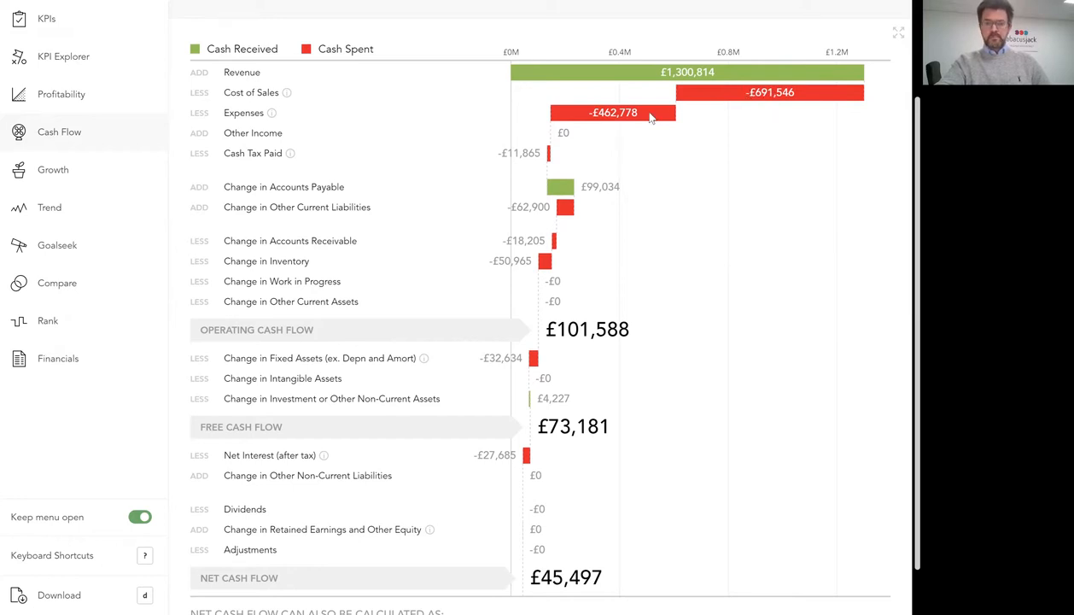
pyautogui.moveTo(551, 150)
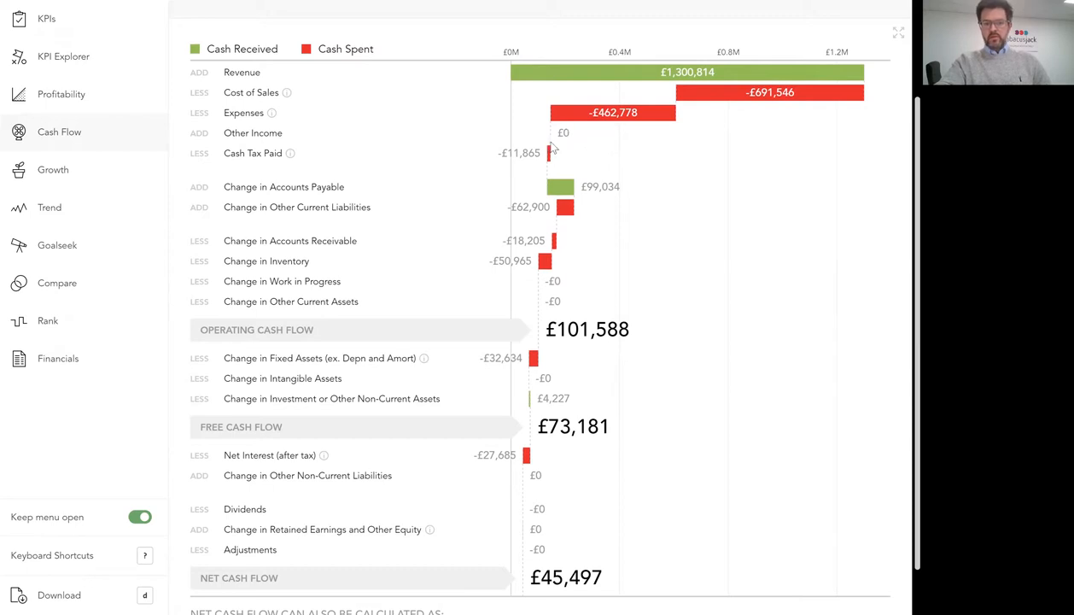
pyautogui.moveTo(561, 158)
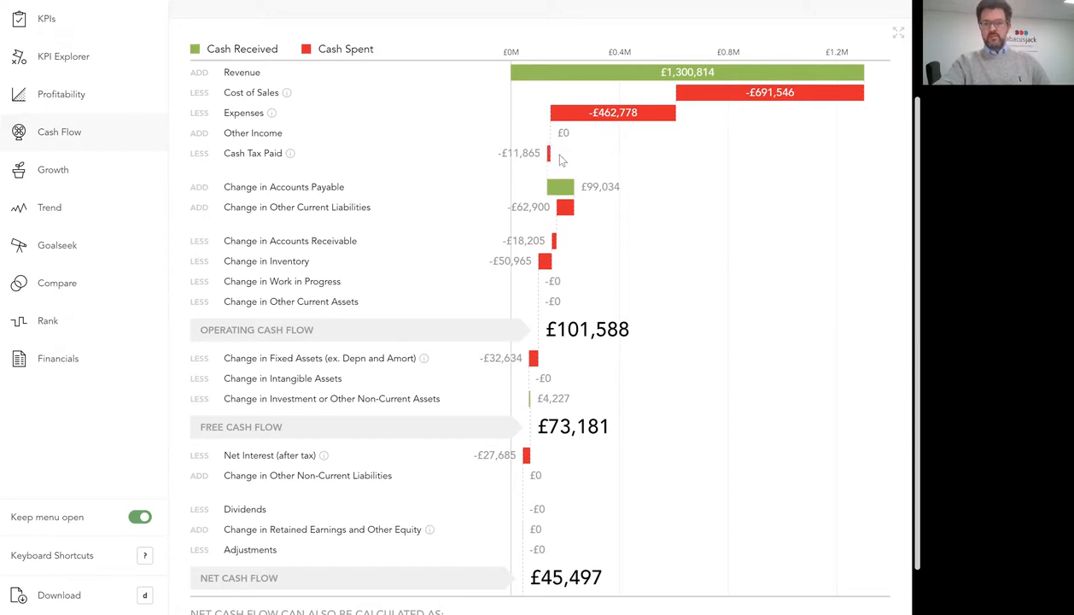
pyautogui.moveTo(571, 197)
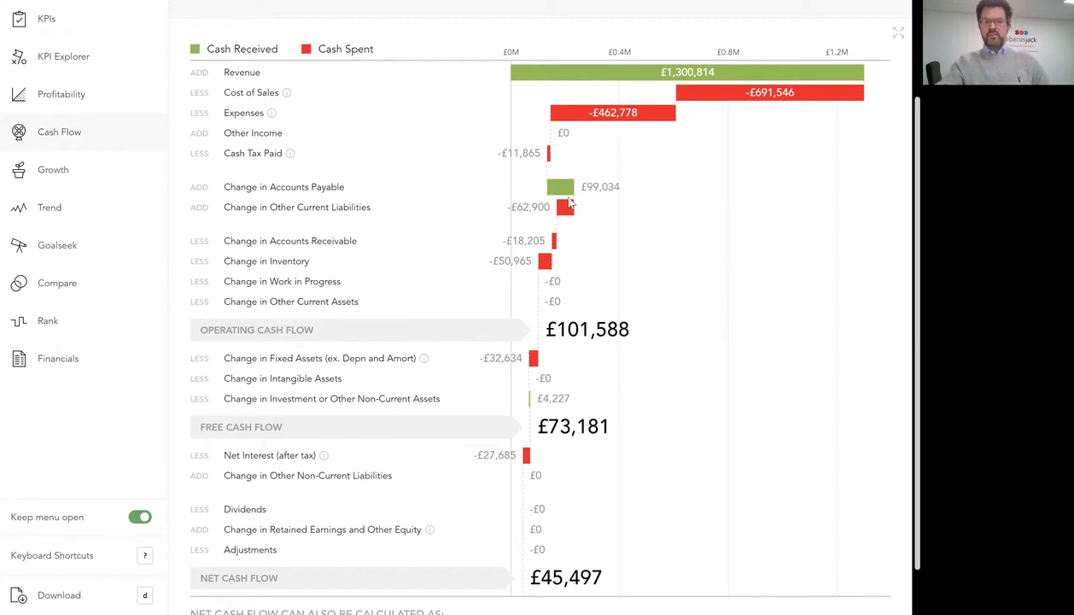
pyautogui.moveTo(657, 94)
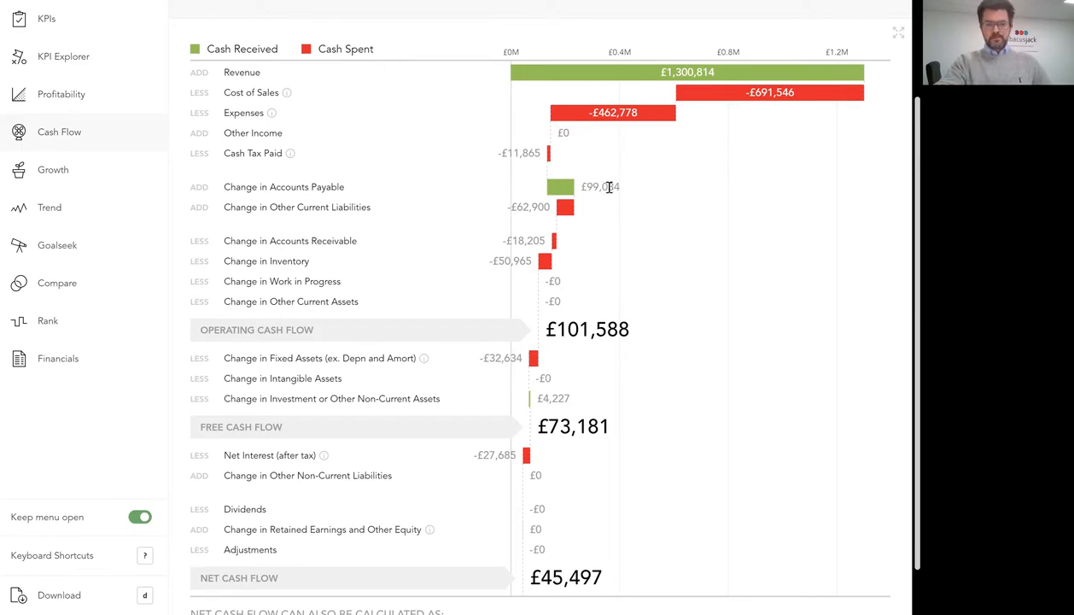
pyautogui.moveTo(330, 192)
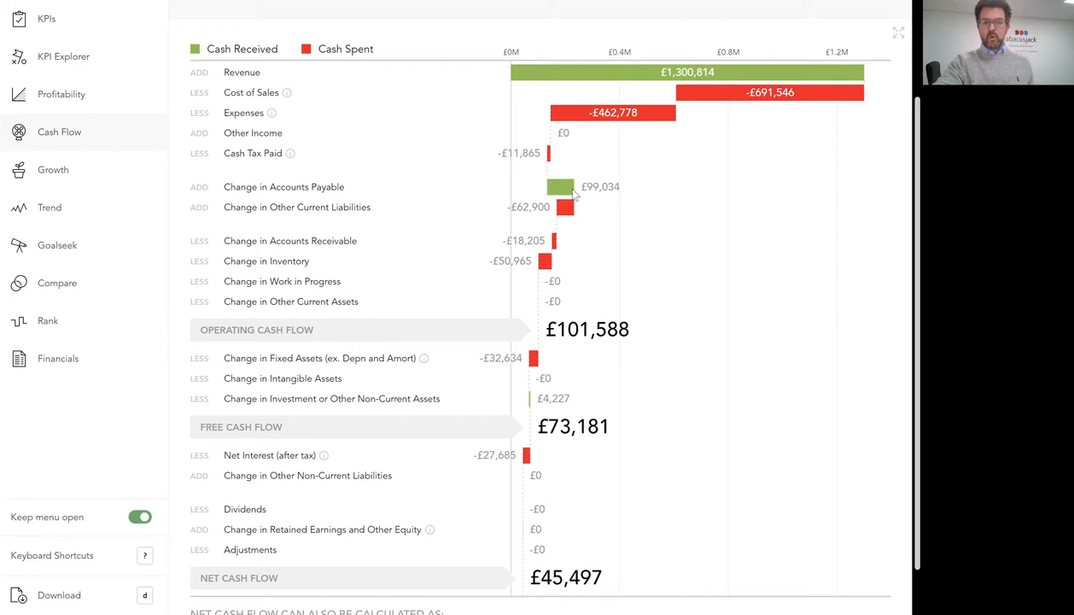
pyautogui.moveTo(598, 207)
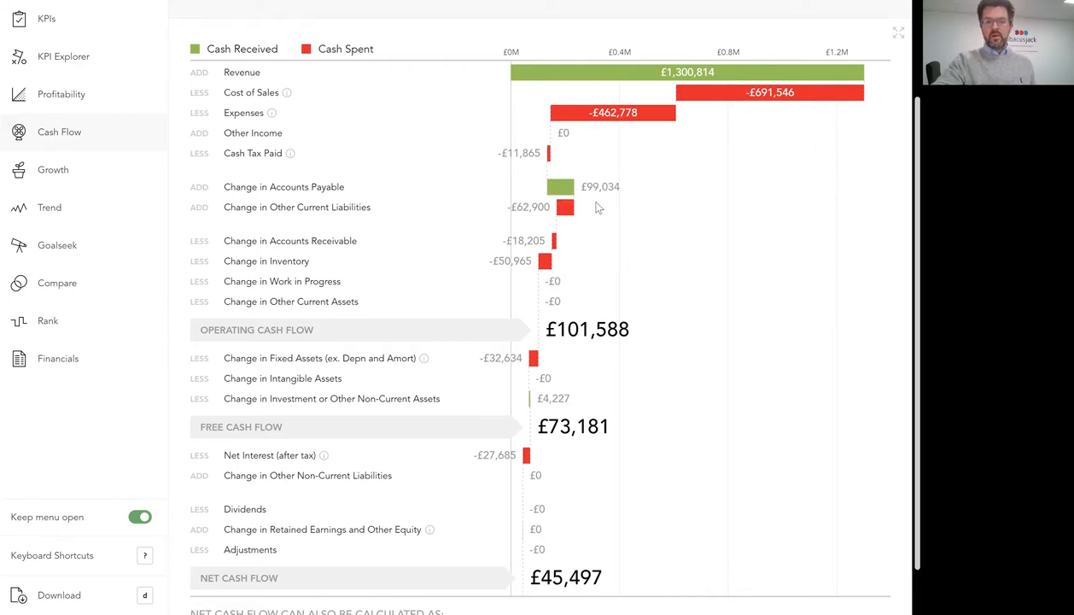
pyautogui.moveTo(622, 197)
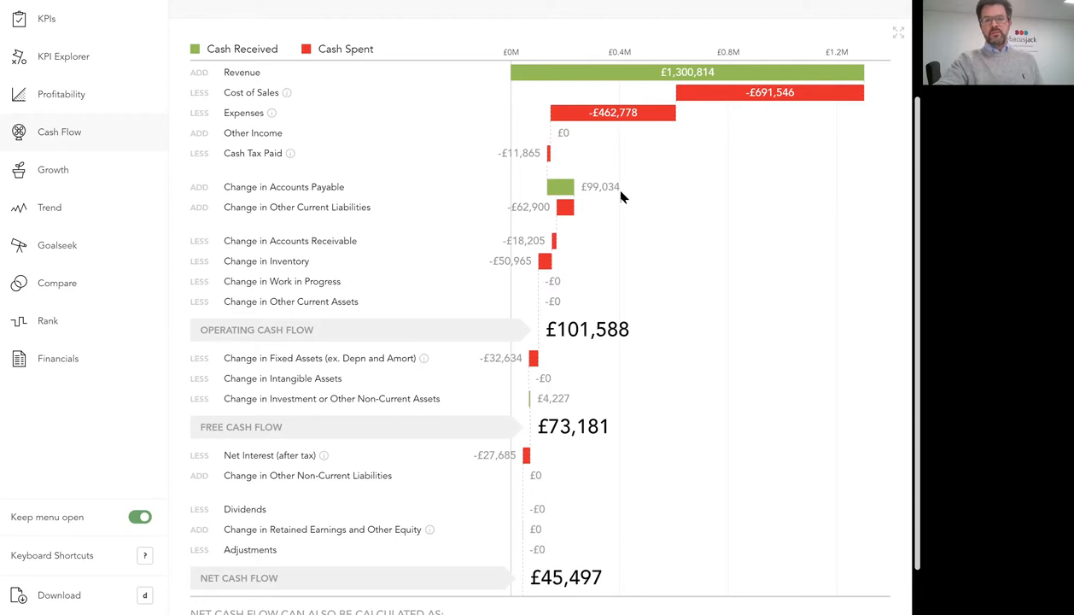
pyautogui.moveTo(618, 234)
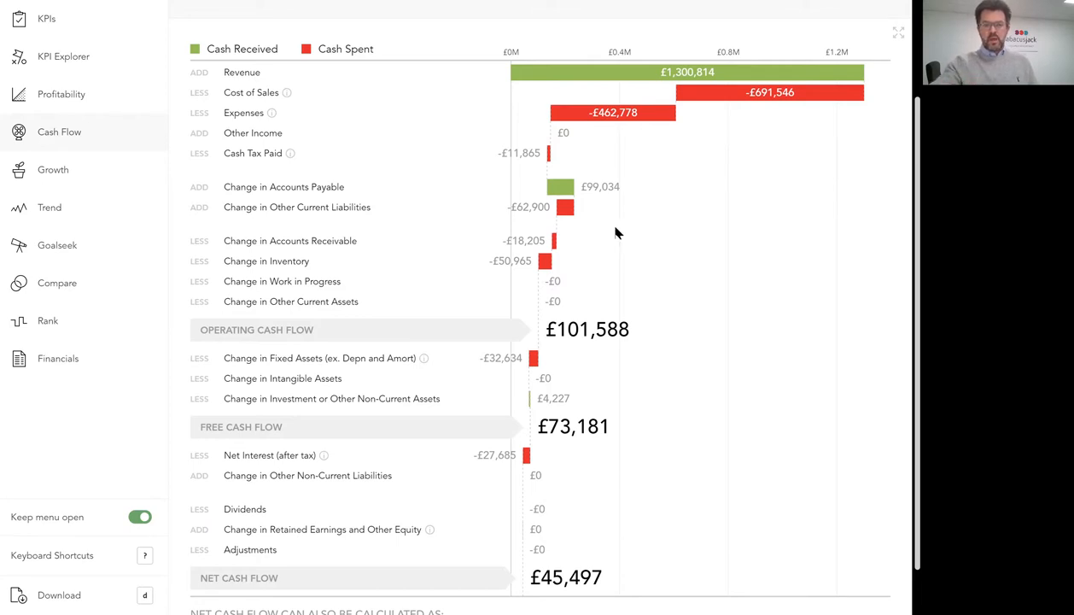
pyautogui.moveTo(635, 230)
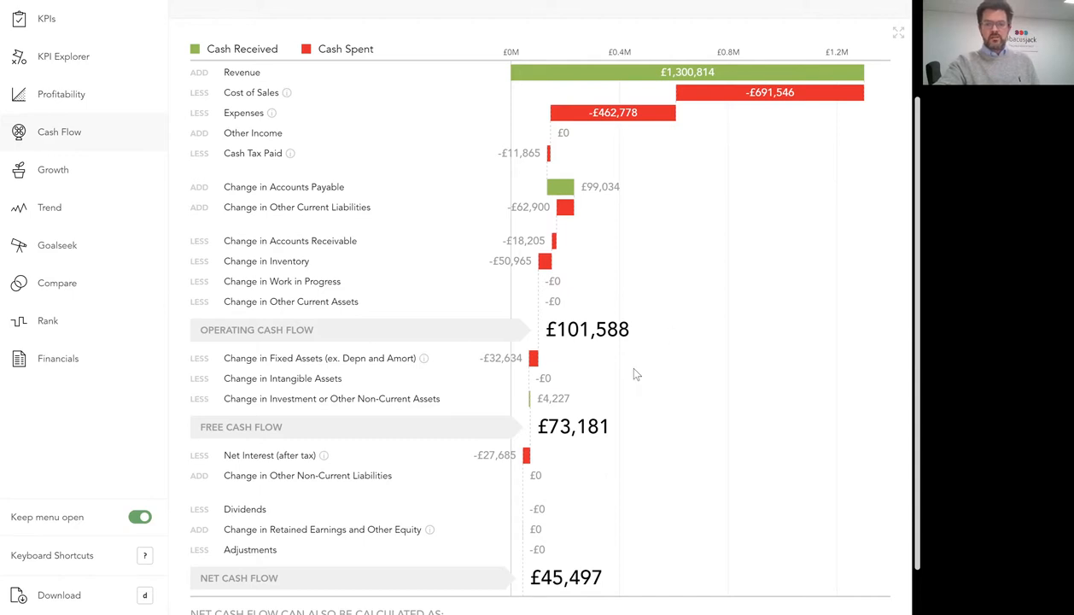
pyautogui.moveTo(632, 406)
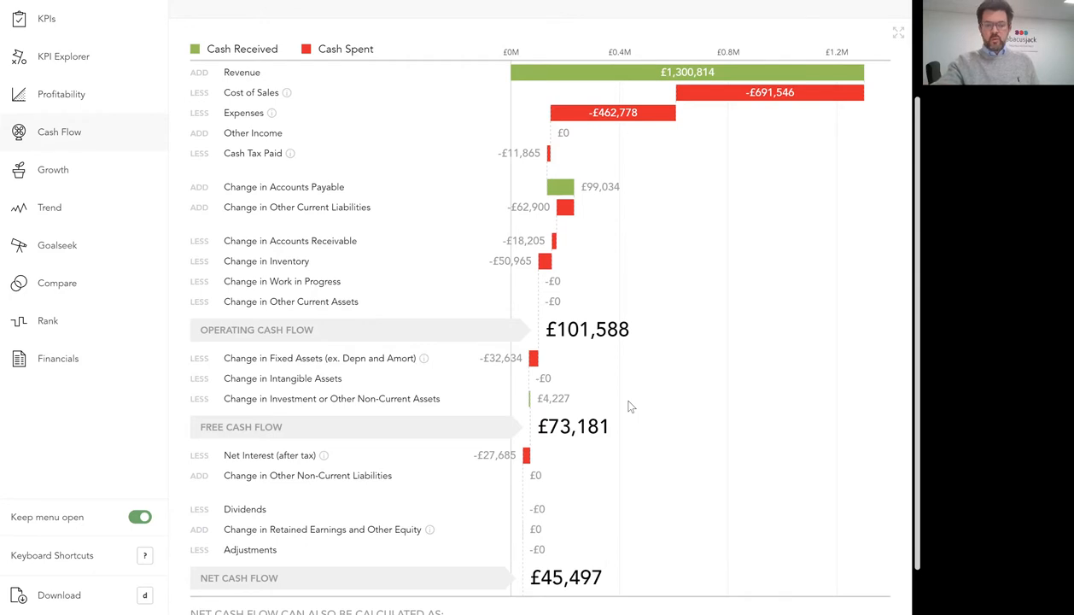
pyautogui.moveTo(610, 504)
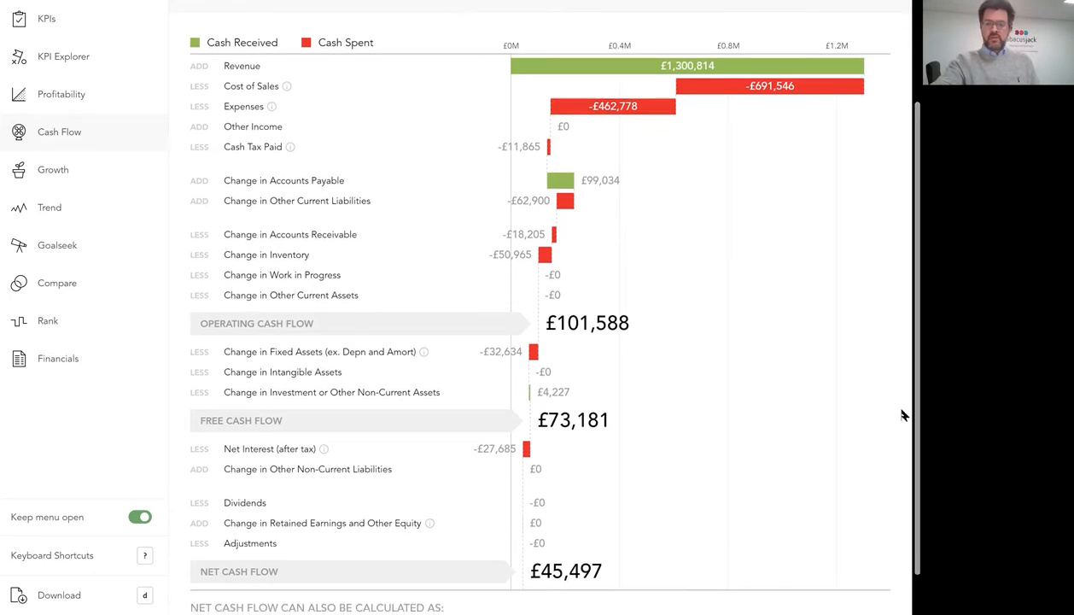
# Step: Scroll down to the note reconciling Net Cash Flow: £0 cash change minus -£45,496 debt change
pyautogui.scroll(-3)
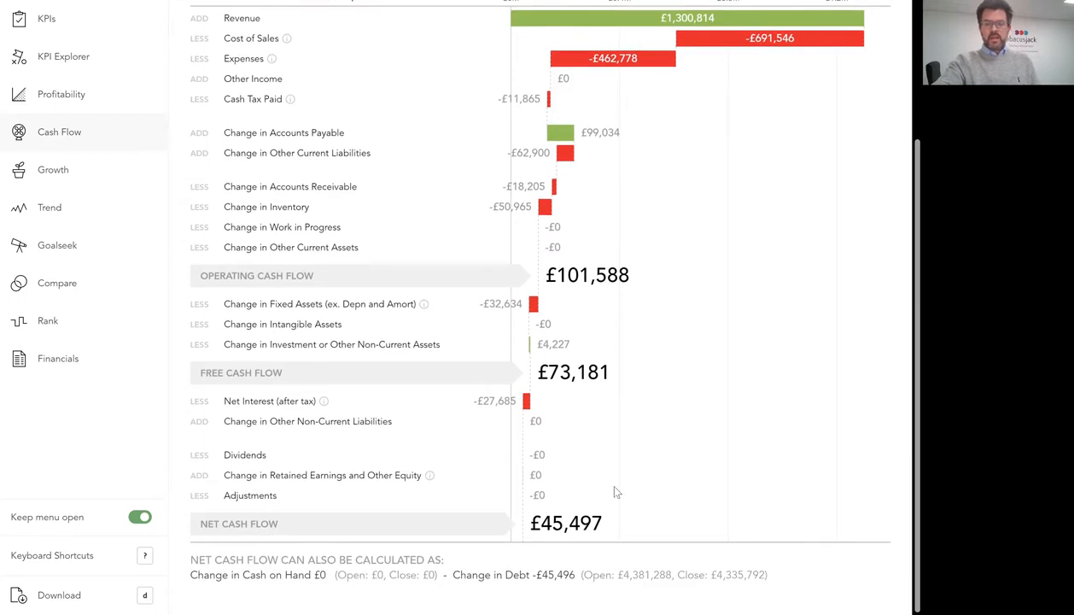
pyautogui.moveTo(562, 553)
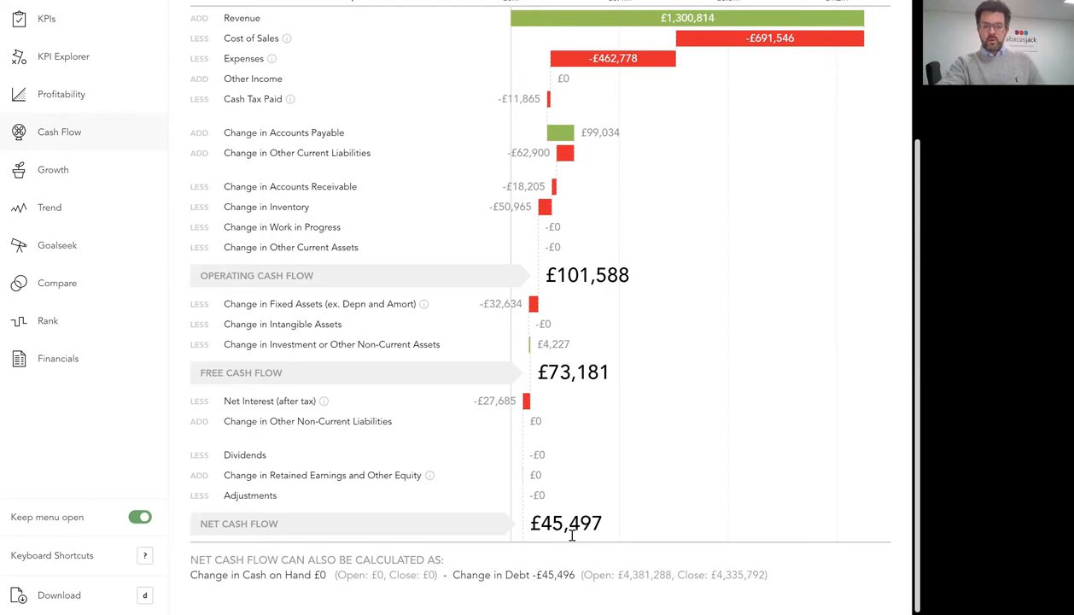
pyautogui.moveTo(321, 439)
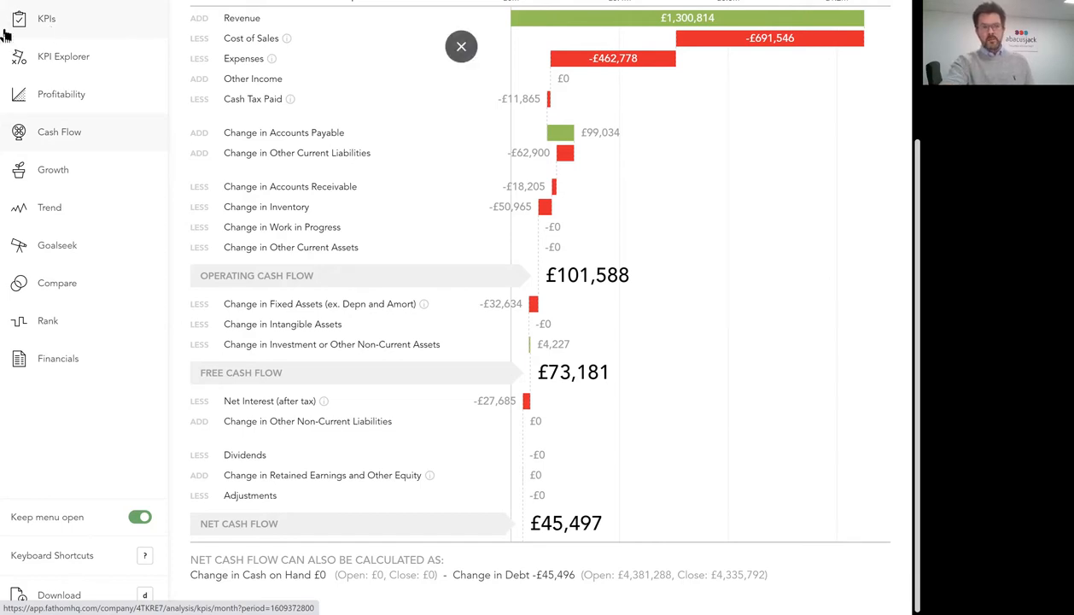
pyautogui.click(462, 46)
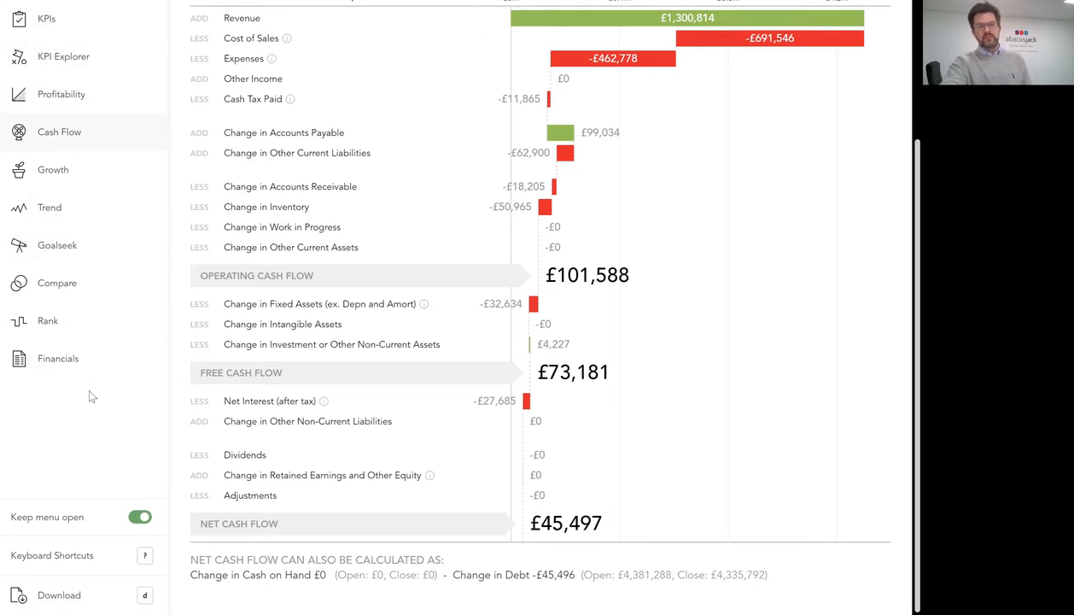
pyautogui.moveTo(97, 377)
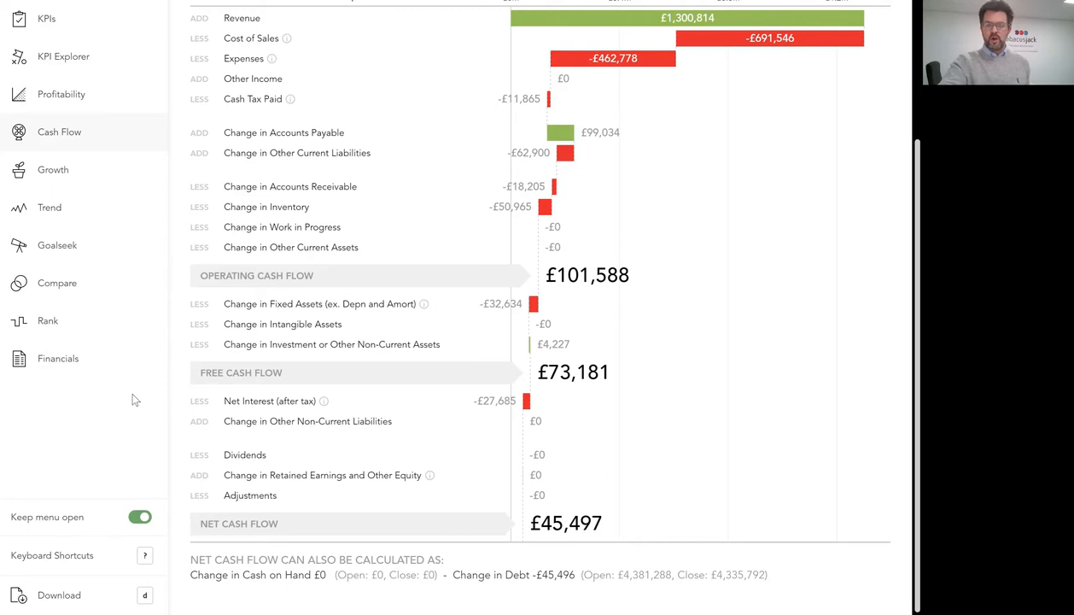
pyautogui.moveTo(139, 420)
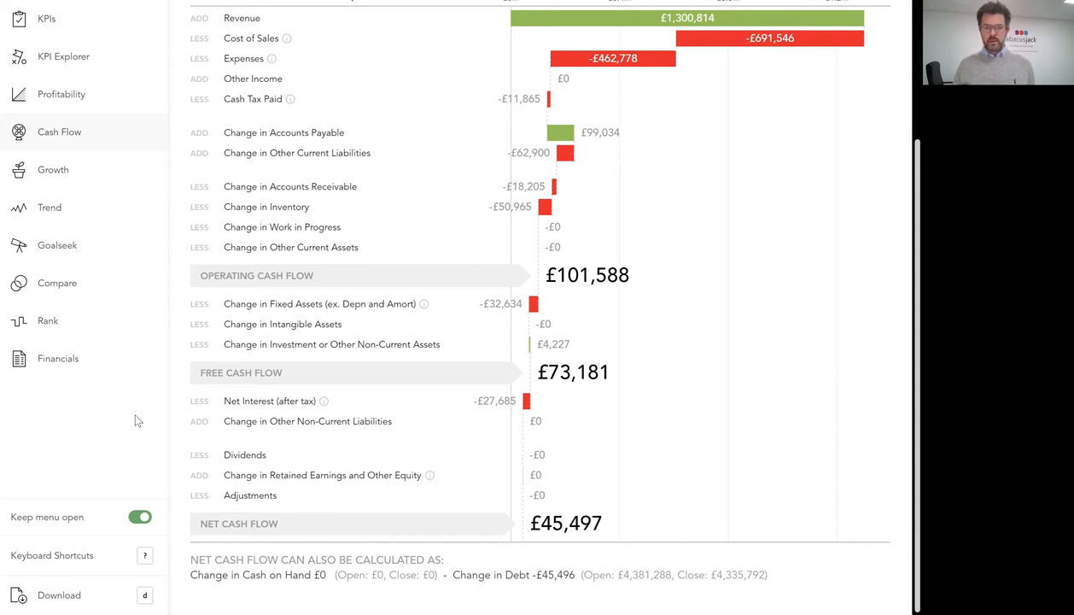
pyautogui.moveTo(448, 519)
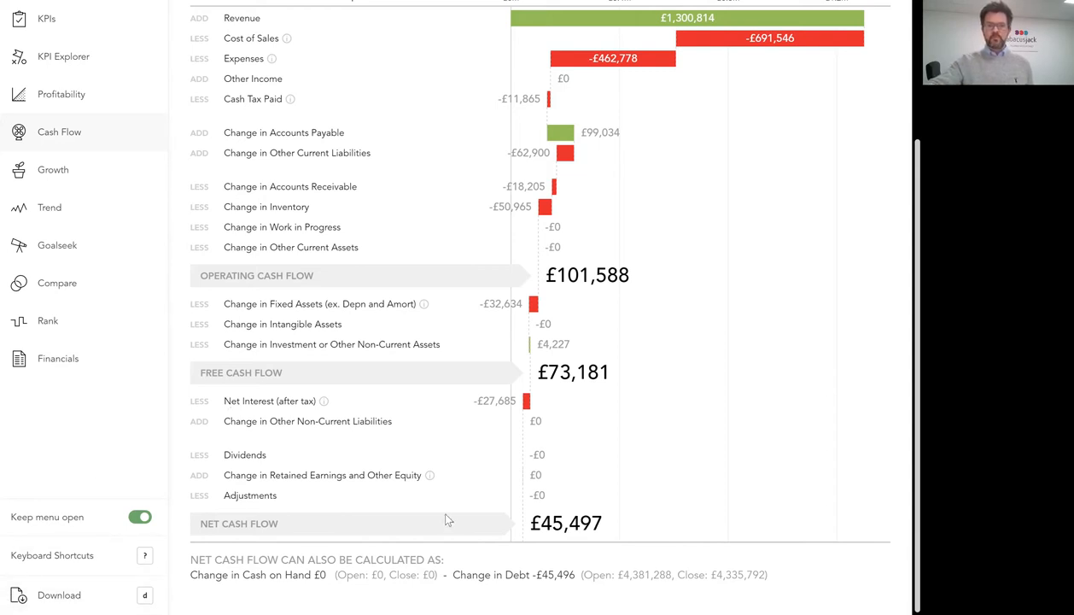
pyautogui.moveTo(706, 463)
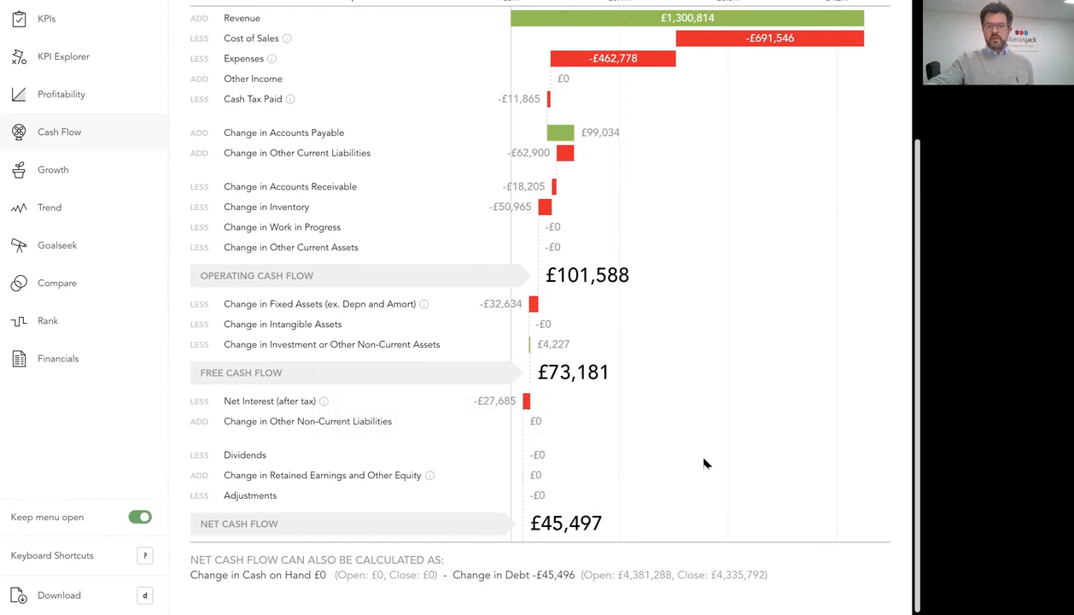
pyautogui.moveTo(596, 79)
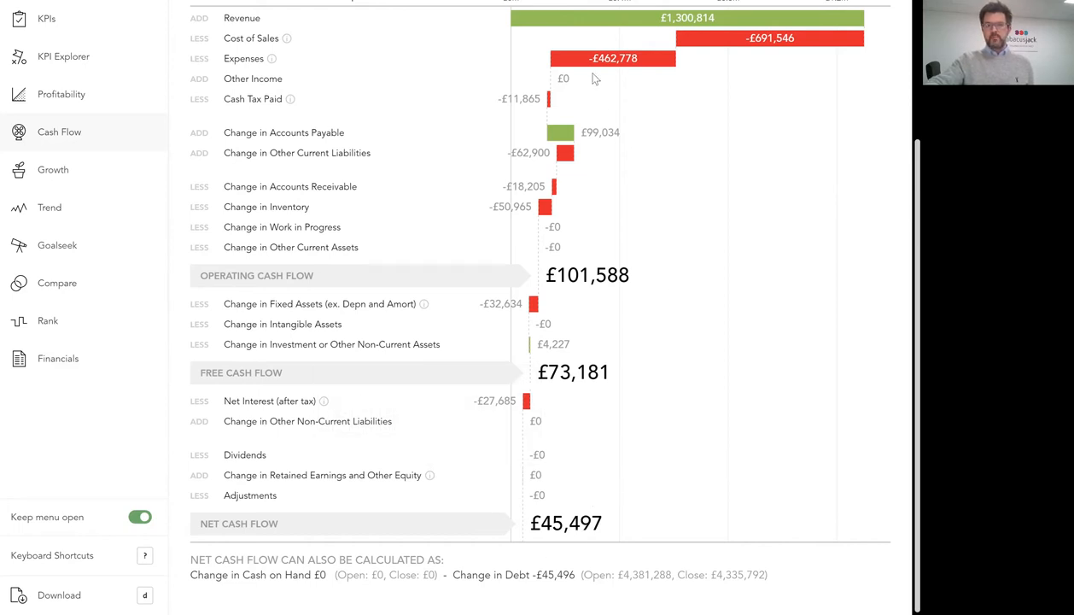